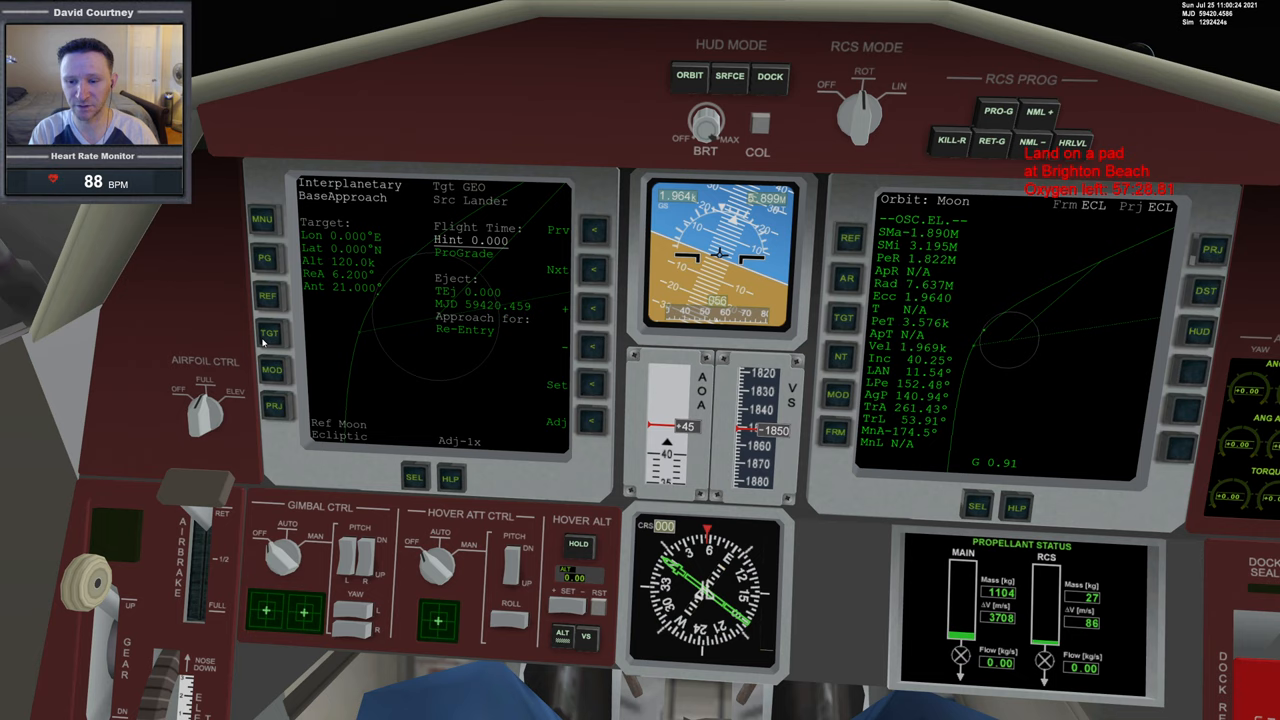
- Target 'brighton' in IMFD BaseApproach, with altitude 2566 and Ant -0.3°
{"action": "type", "text": "brighton Beach"}
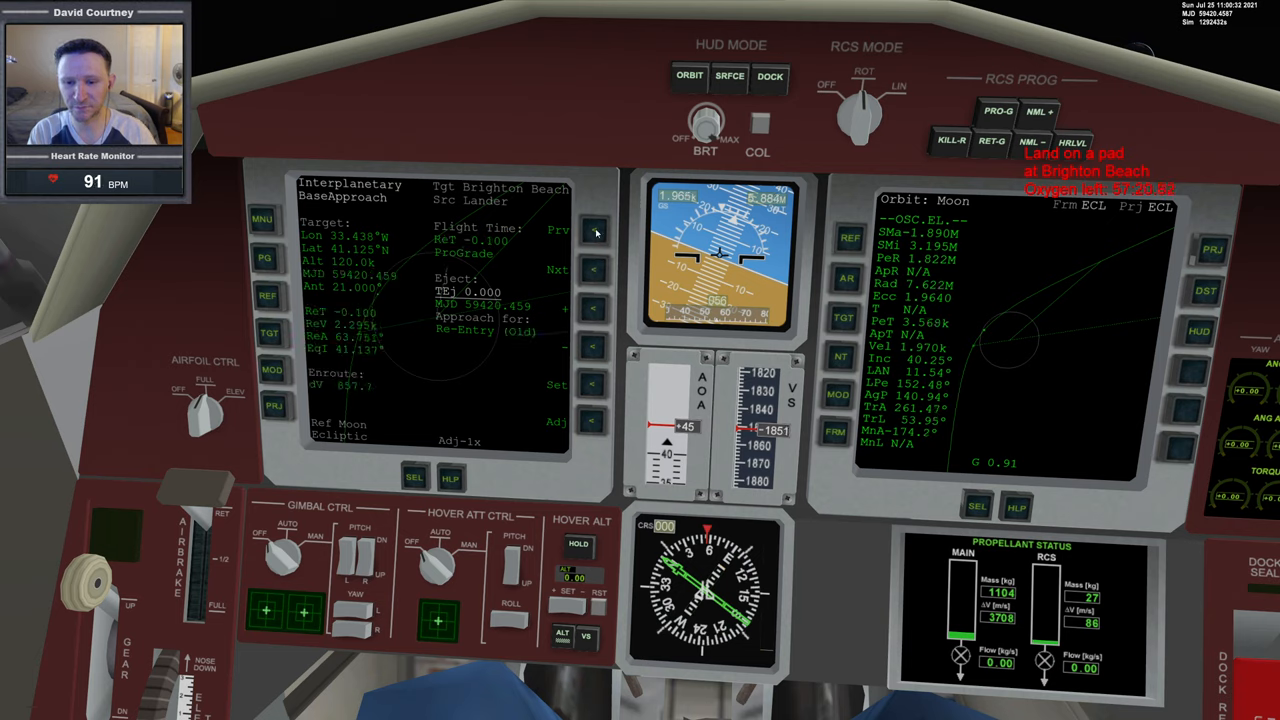
{"action": "left_click", "coordinate": [557, 385]}
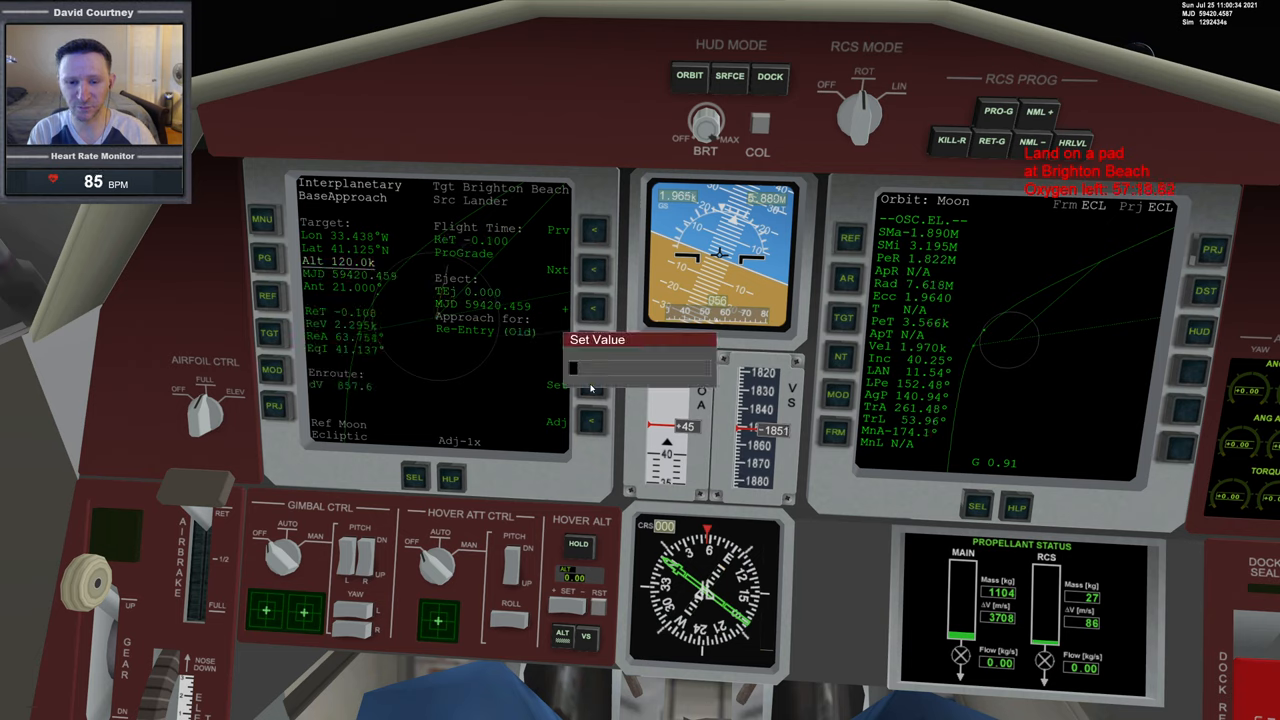
{"action": "type", "text": "2566"}
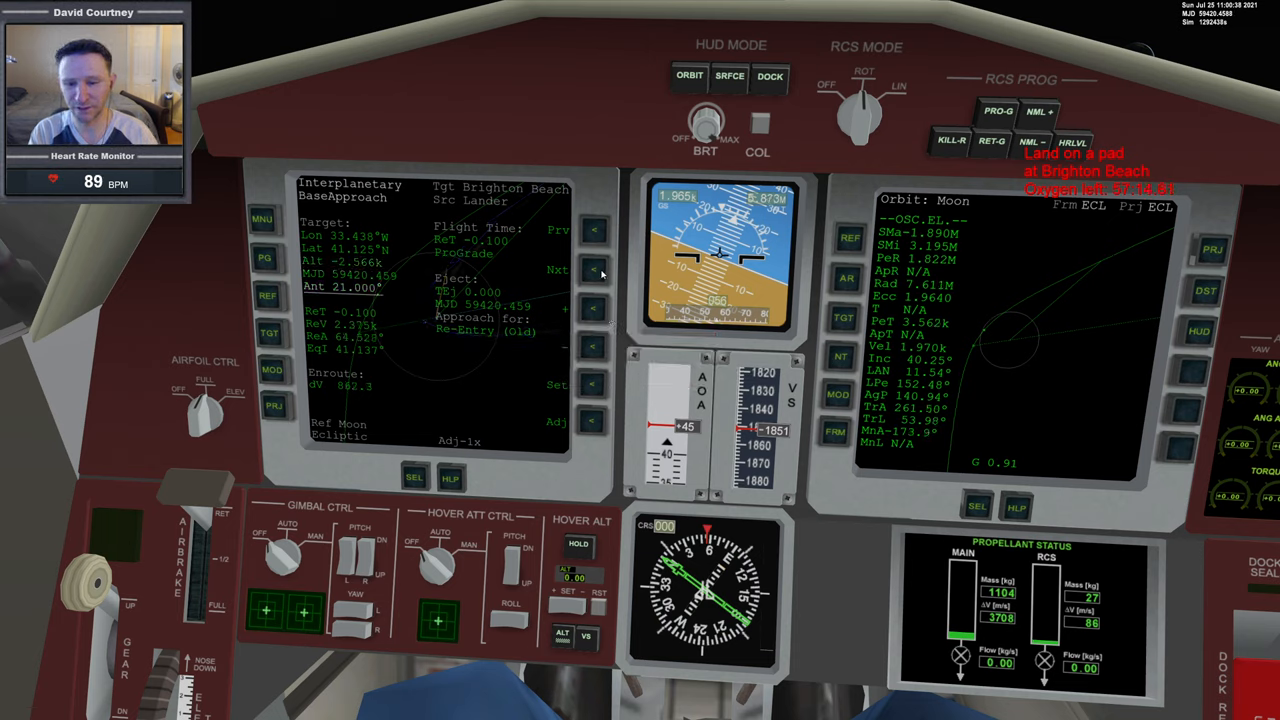
{"action": "left_click", "coordinate": [557, 385]}
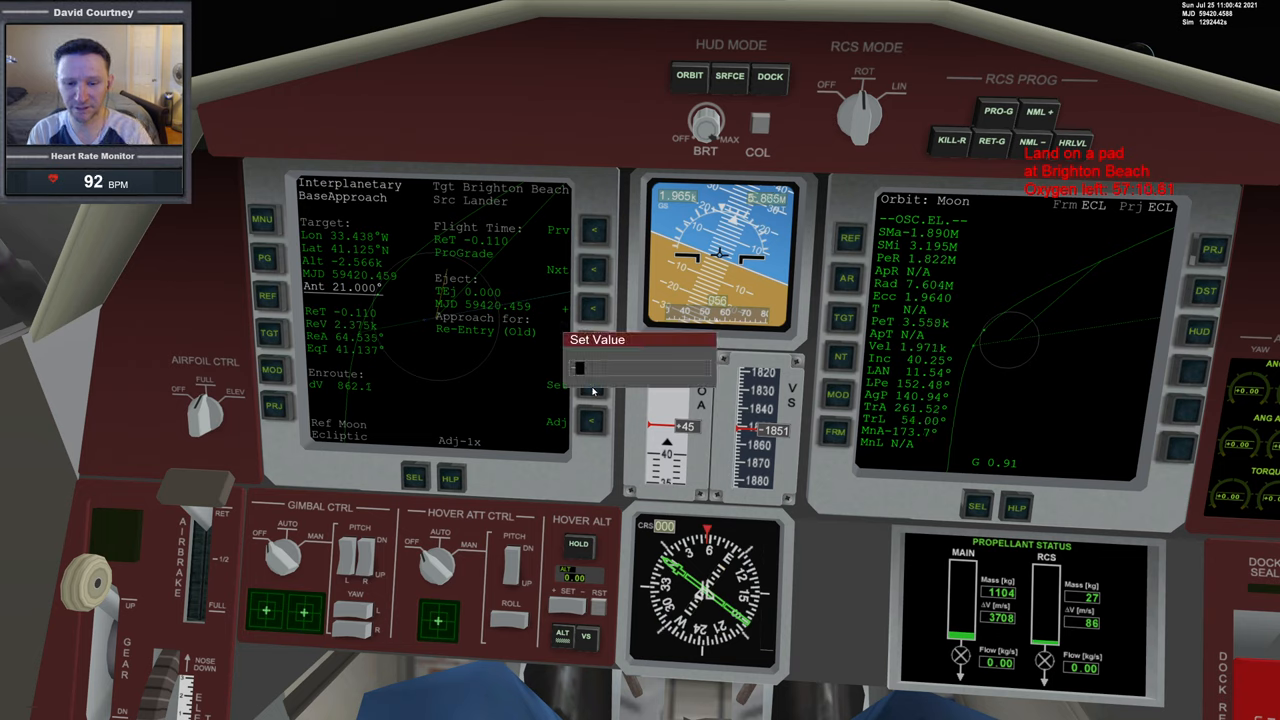
{"action": "type", "text": "-0.3"}
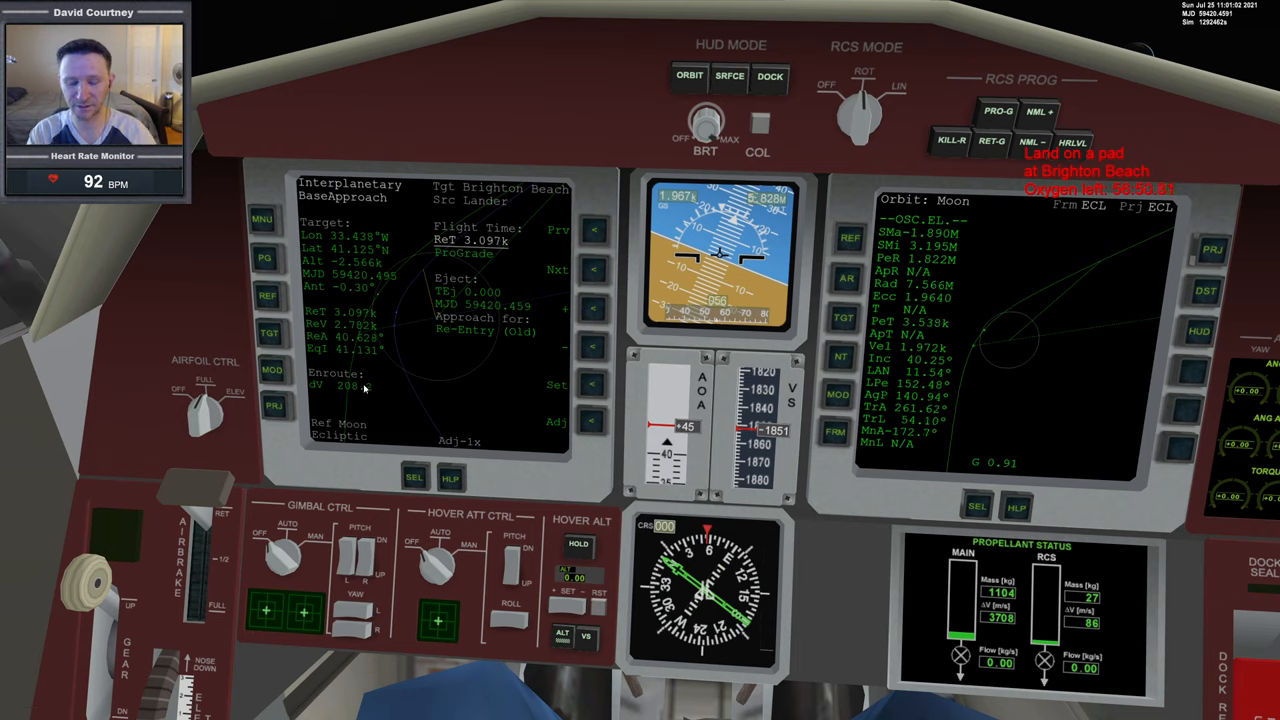
- Set ReT to 2900, then trim the re-entry time down to about 2.8k s
{"action": "left_click", "coordinate": [556, 385]}
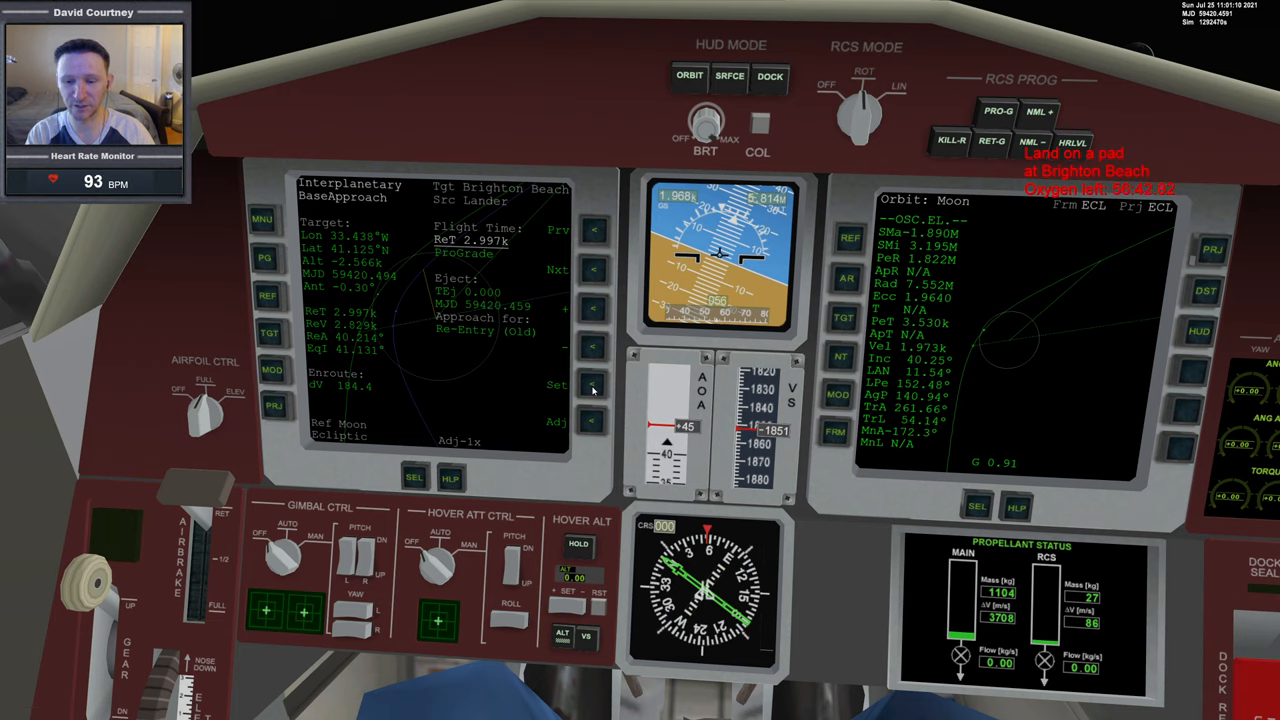
{"action": "left_click", "coordinate": [557, 385]}
{"action": "type", "text": "2900"}
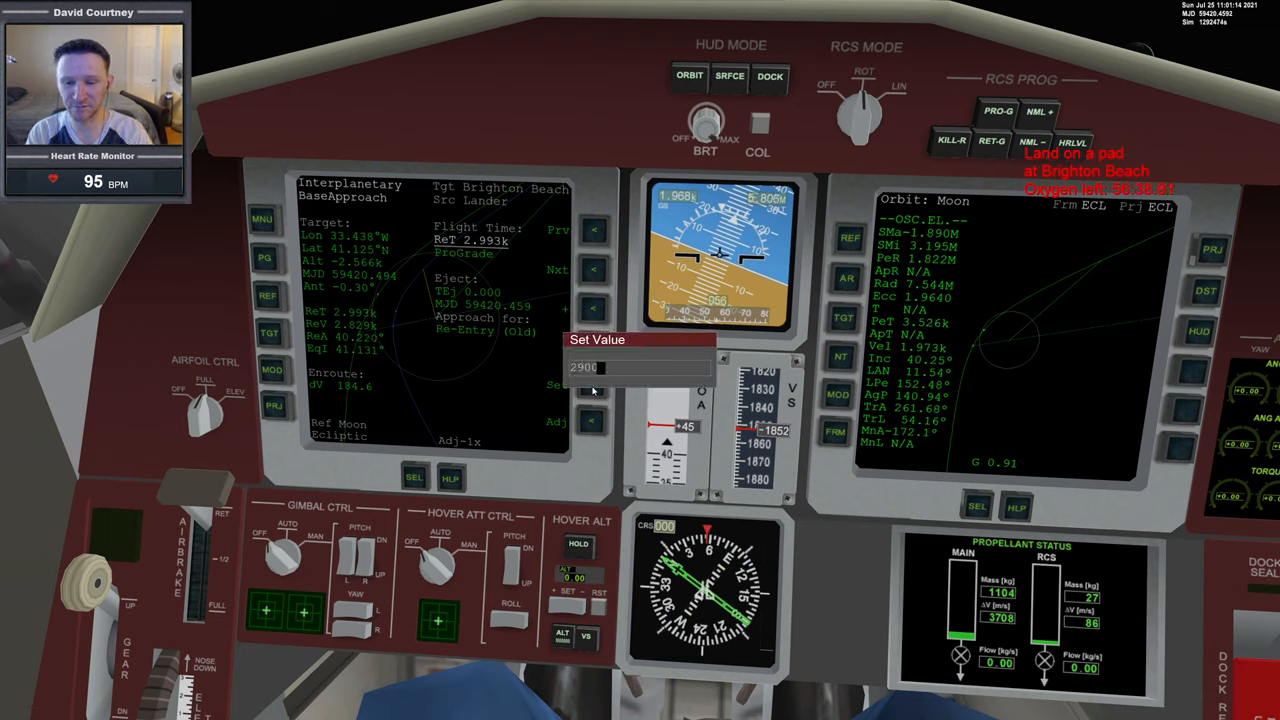
{"action": "left_click", "coordinate": [557, 385]}
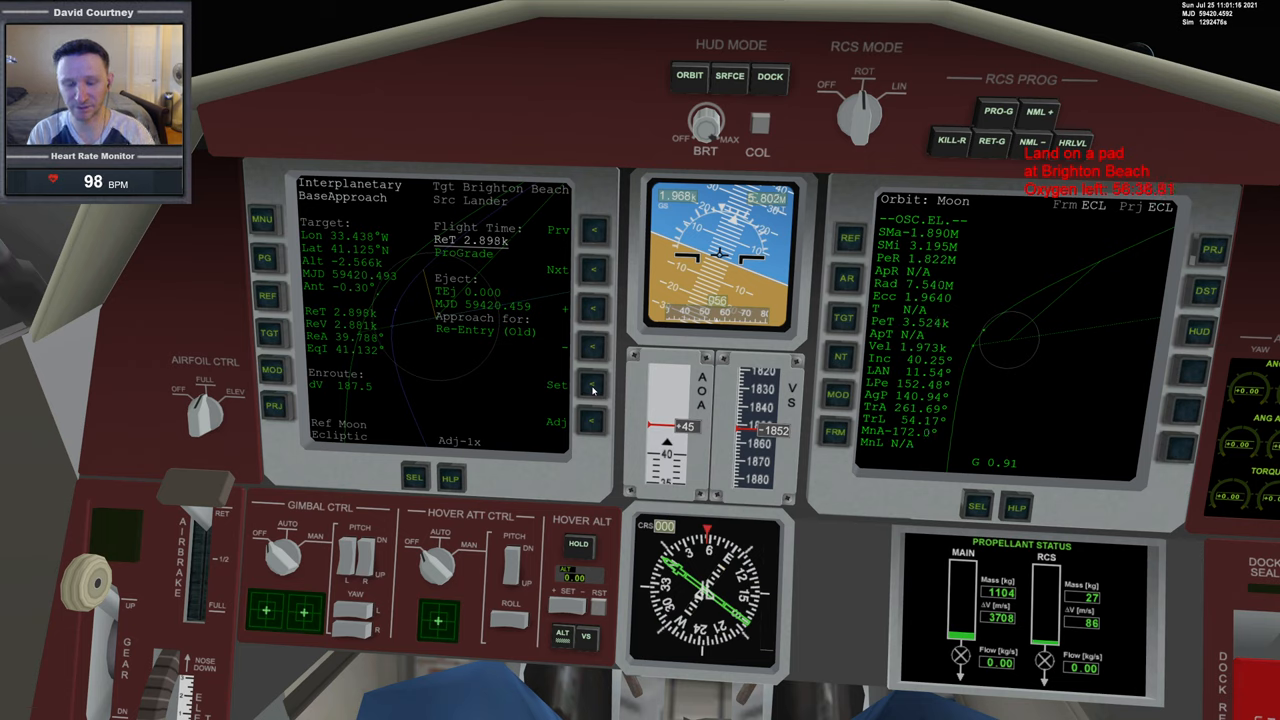
{"action": "left_click", "coordinate": [557, 385]}
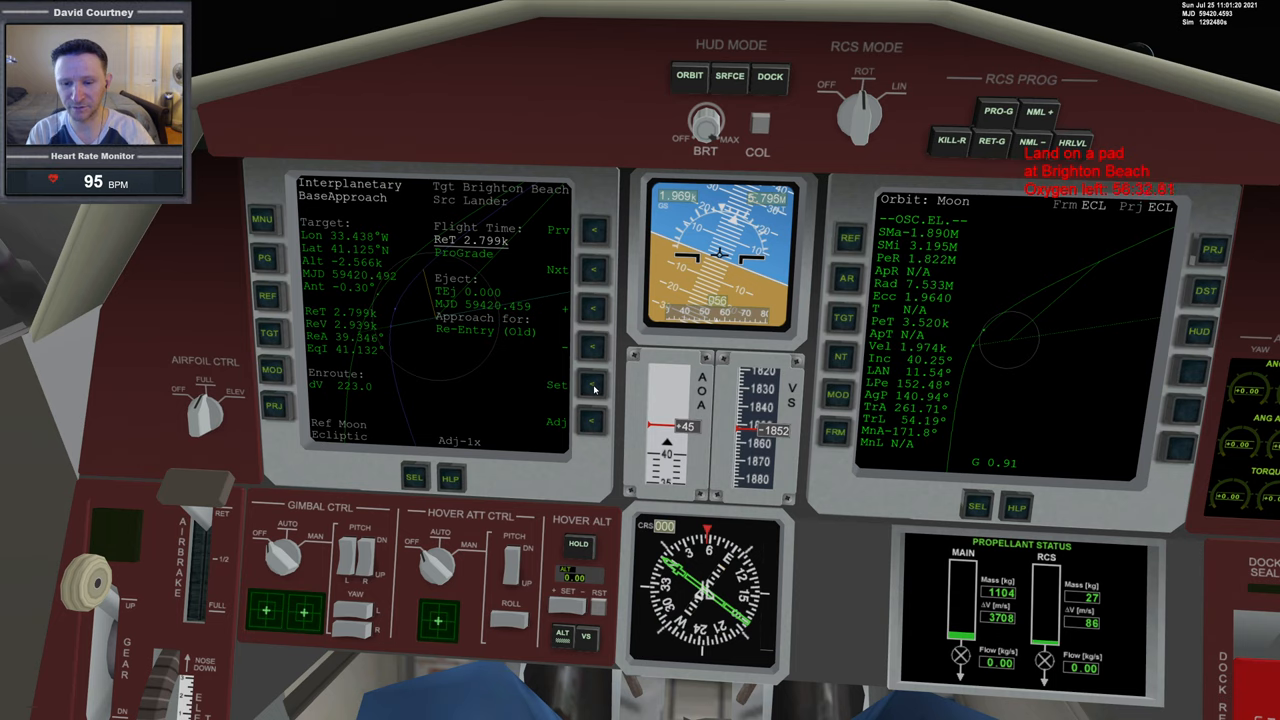
{"action": "left_click", "coordinate": [556, 385]}
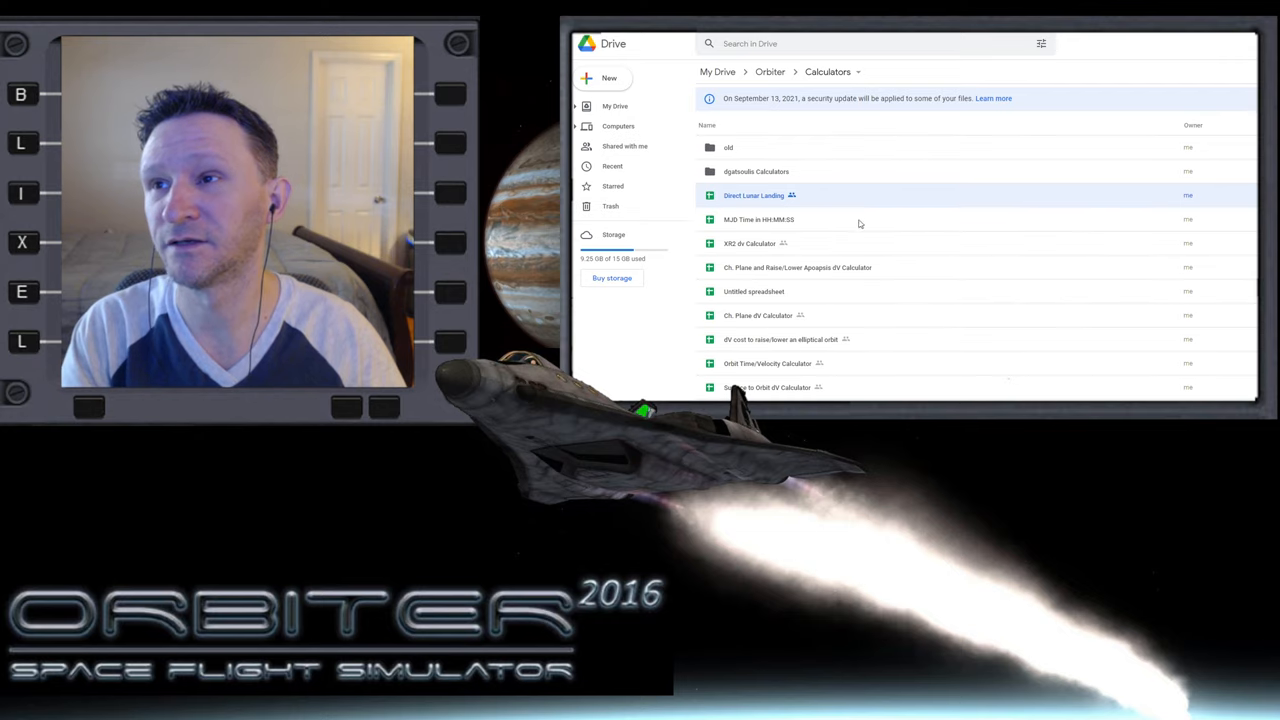
{"action": "mouse_move", "coordinate": [912, 242]}
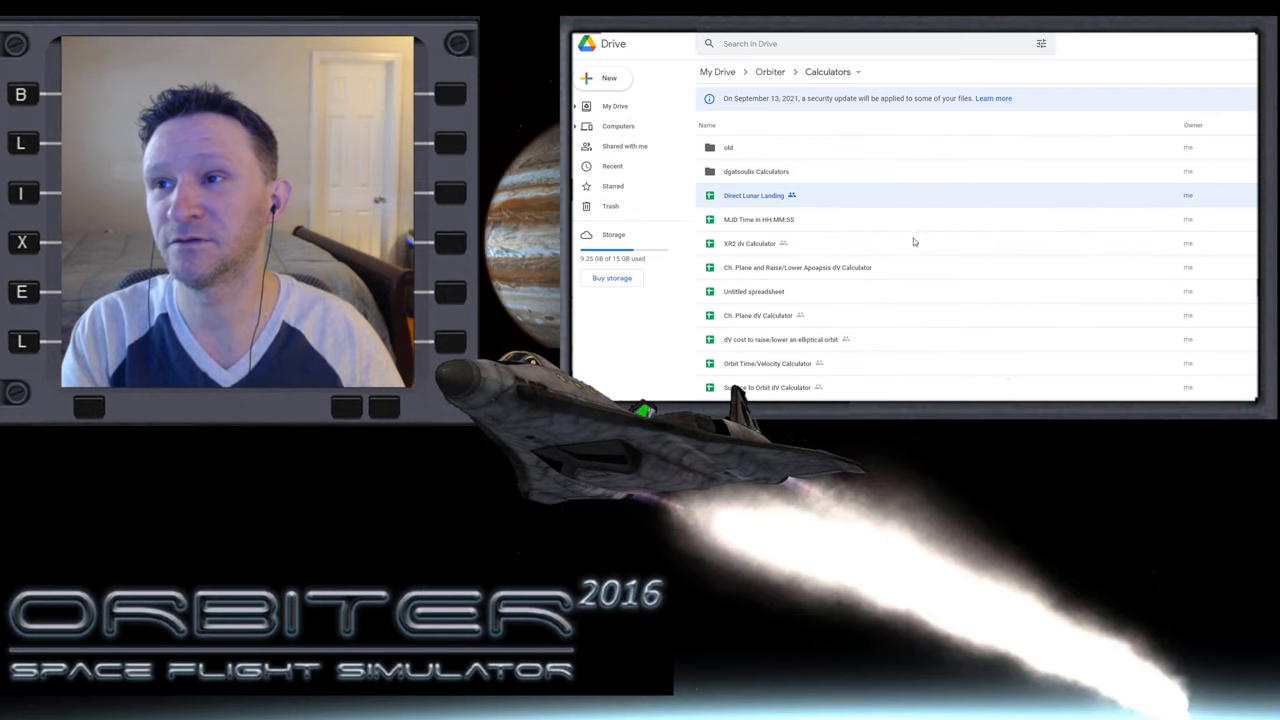
- Open the Direct Lunar Landing sheet from My Drive > Orbiter > Calculators
{"action": "double_click", "coordinate": [753, 195]}
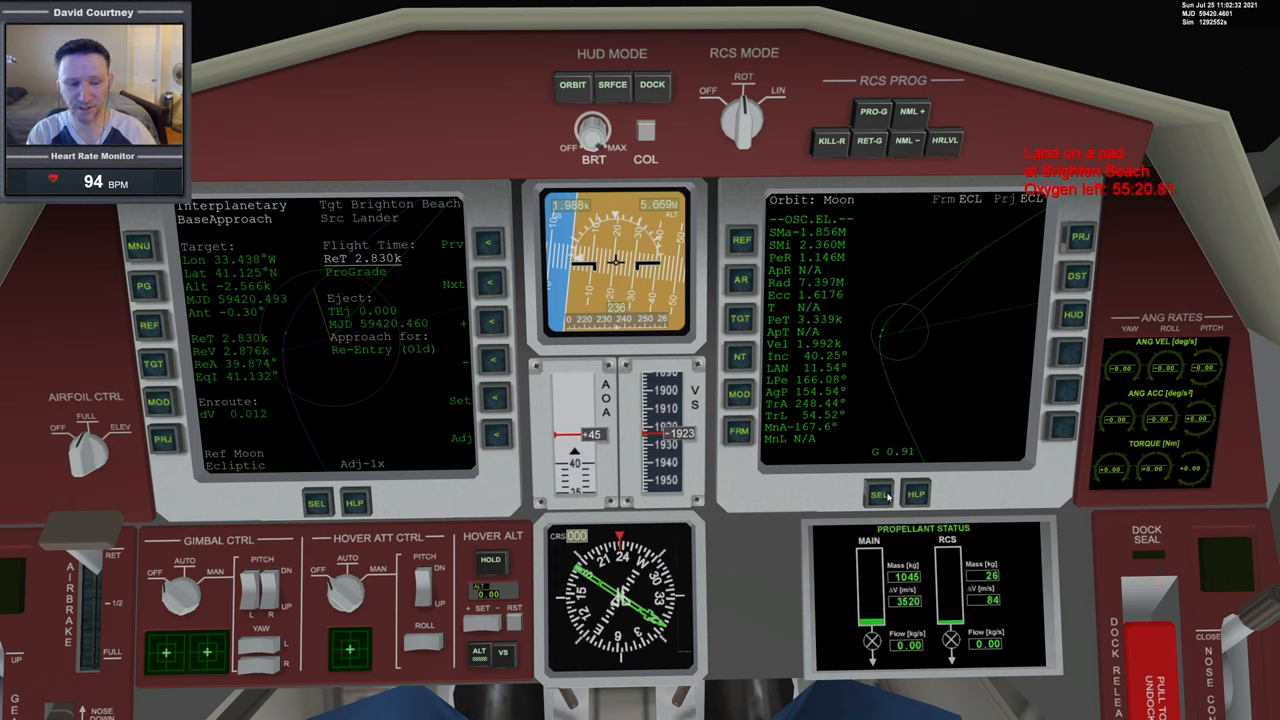
- Switch the right MFD to BurnTimeMFD and enter 2876 as the delta-v
{"action": "left_click", "coordinate": [878, 494]}
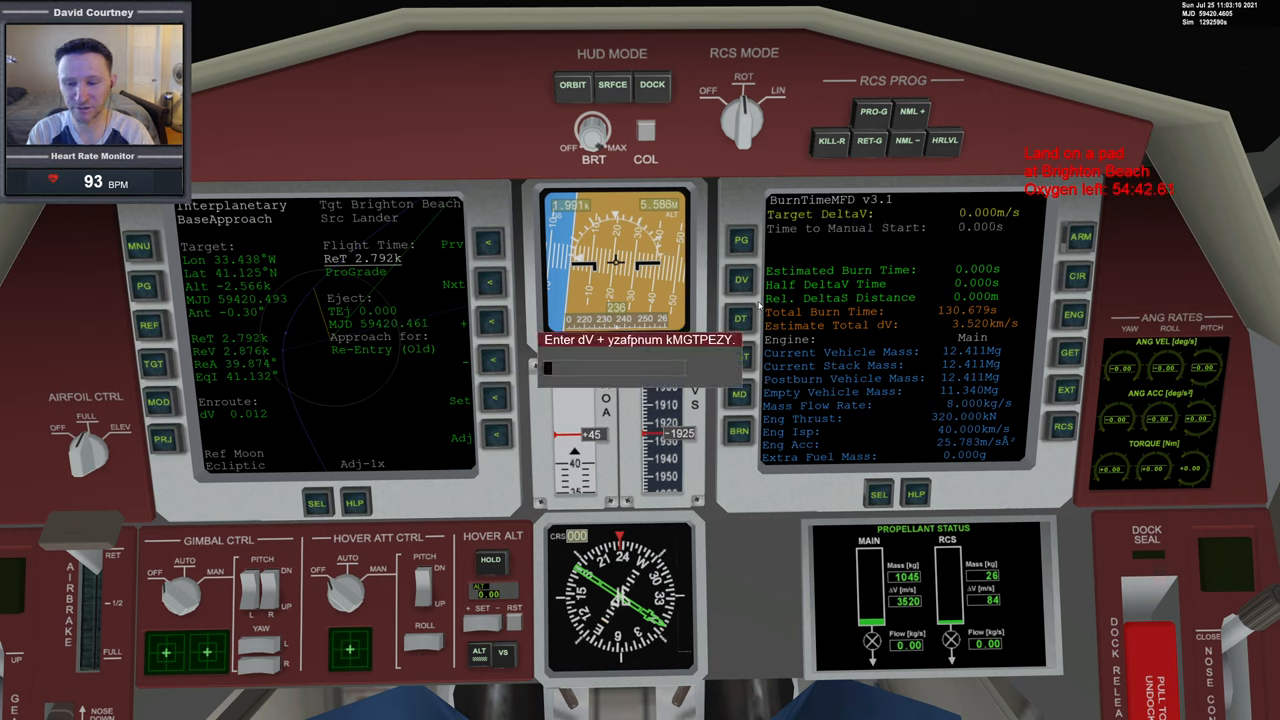
{"action": "type", "text": "2876"}
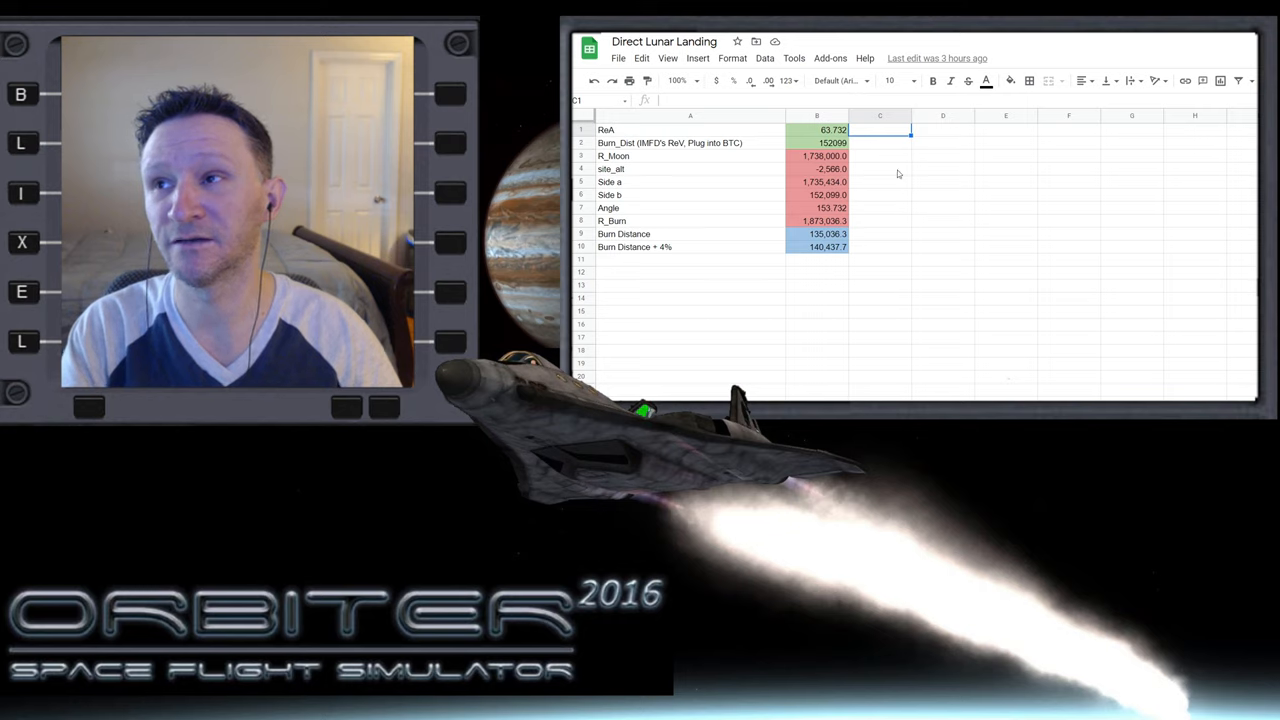
{"action": "left_click", "coordinate": [817, 142]}
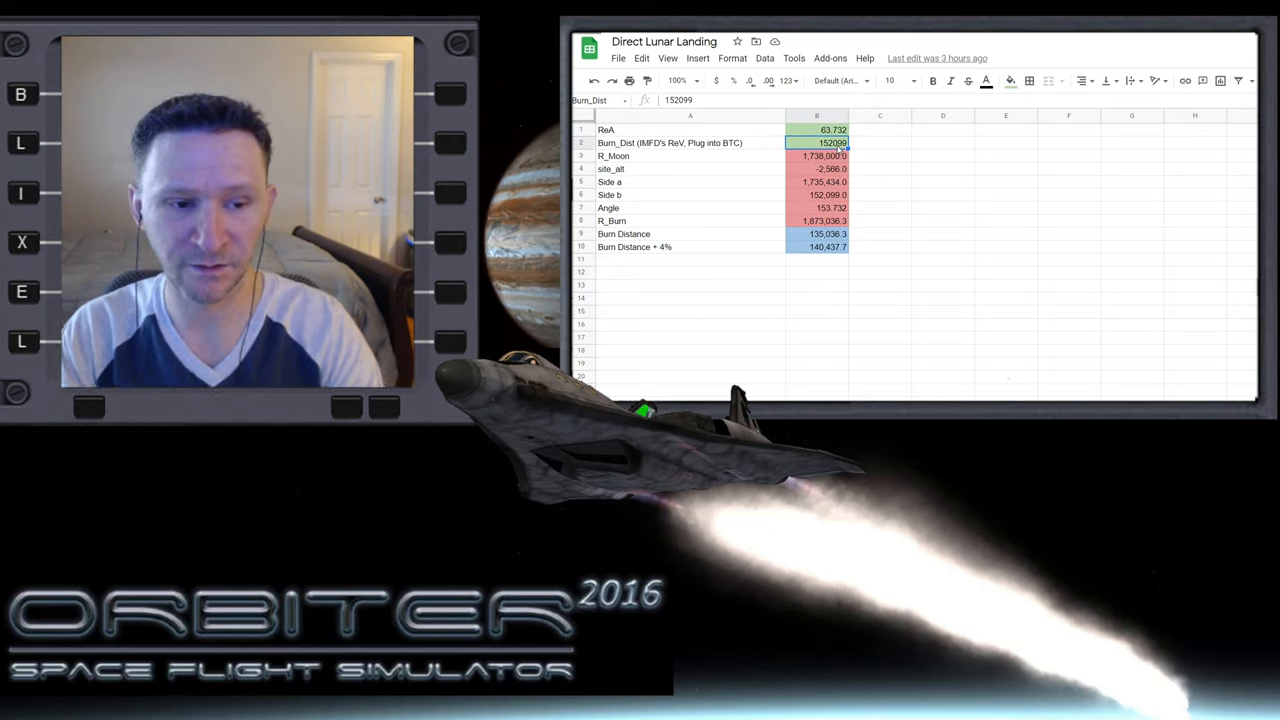
{"action": "type", "text": "15757"}
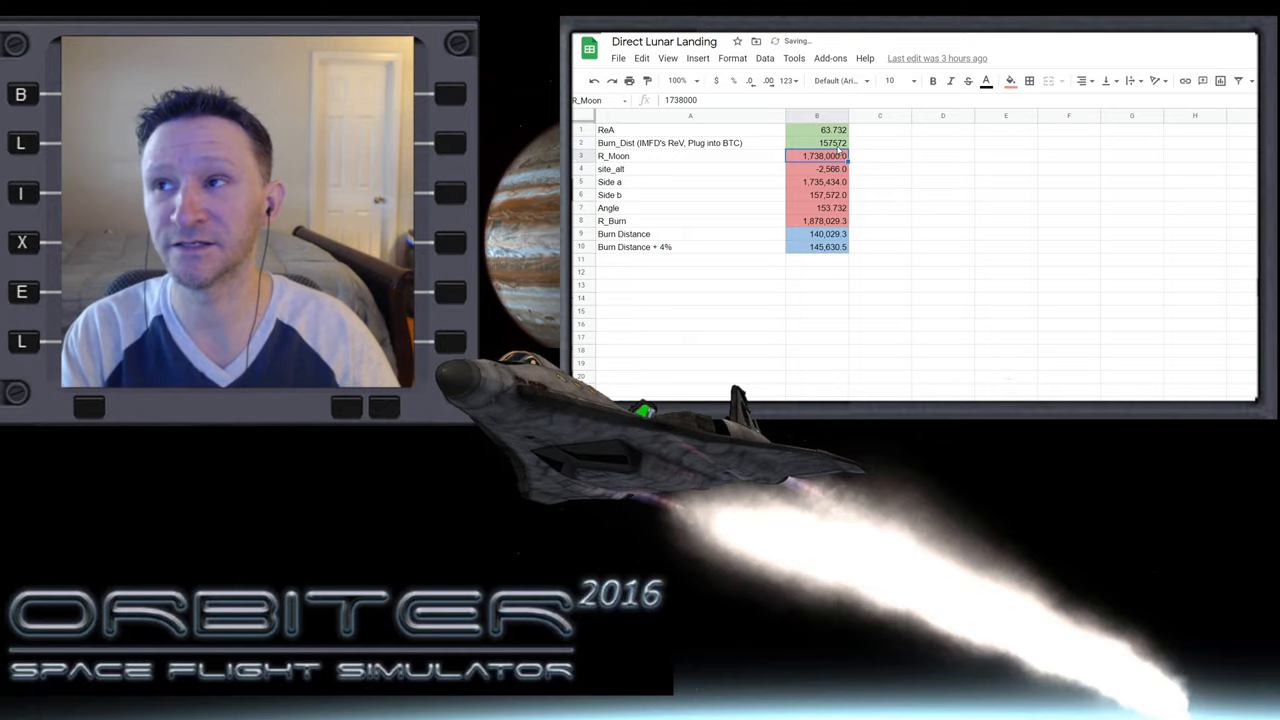
{"action": "left_click", "coordinate": [816, 129]}
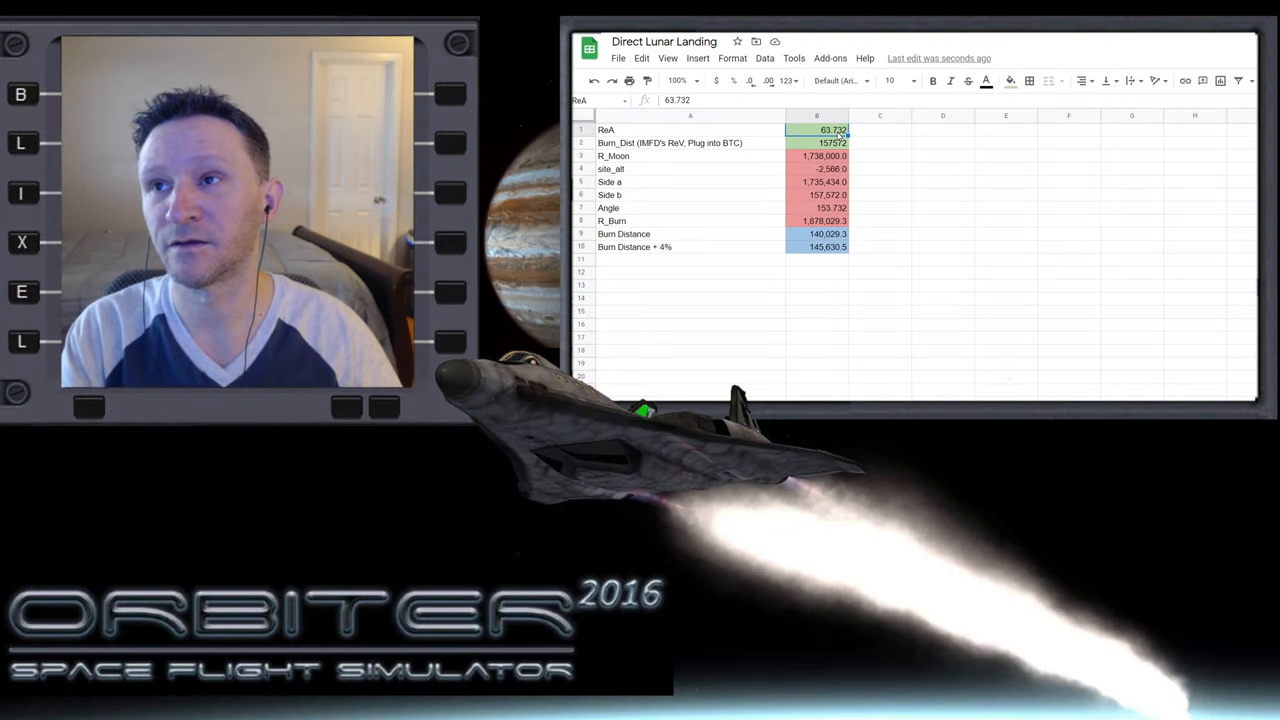
{"action": "type", "text": "39."}
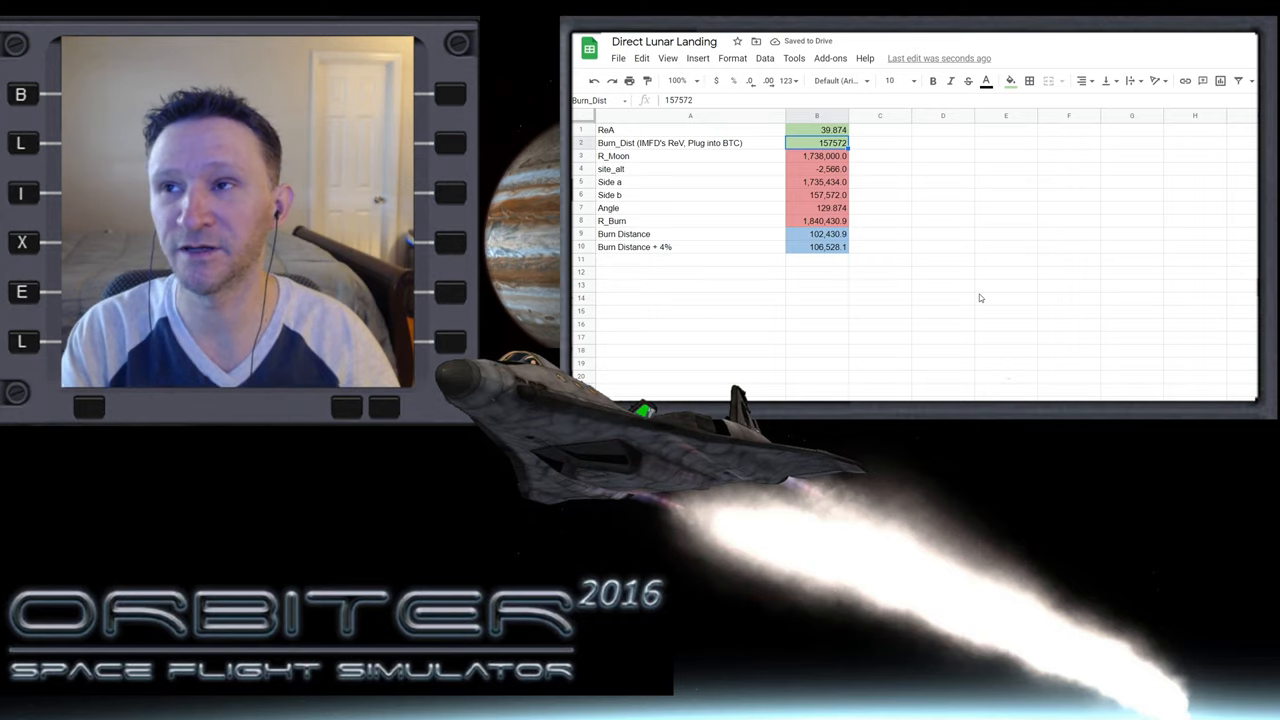
{"action": "mouse_move", "coordinate": [883, 281]}
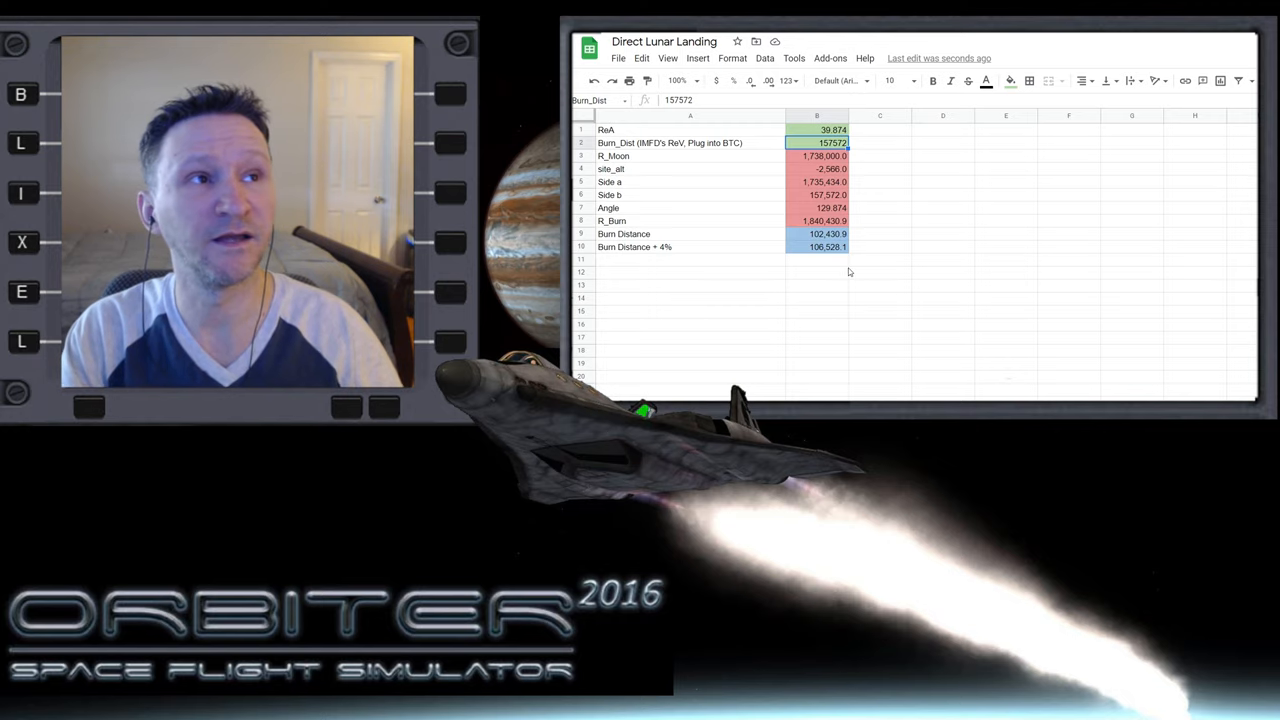
{"action": "left_click", "coordinate": [817, 233]}
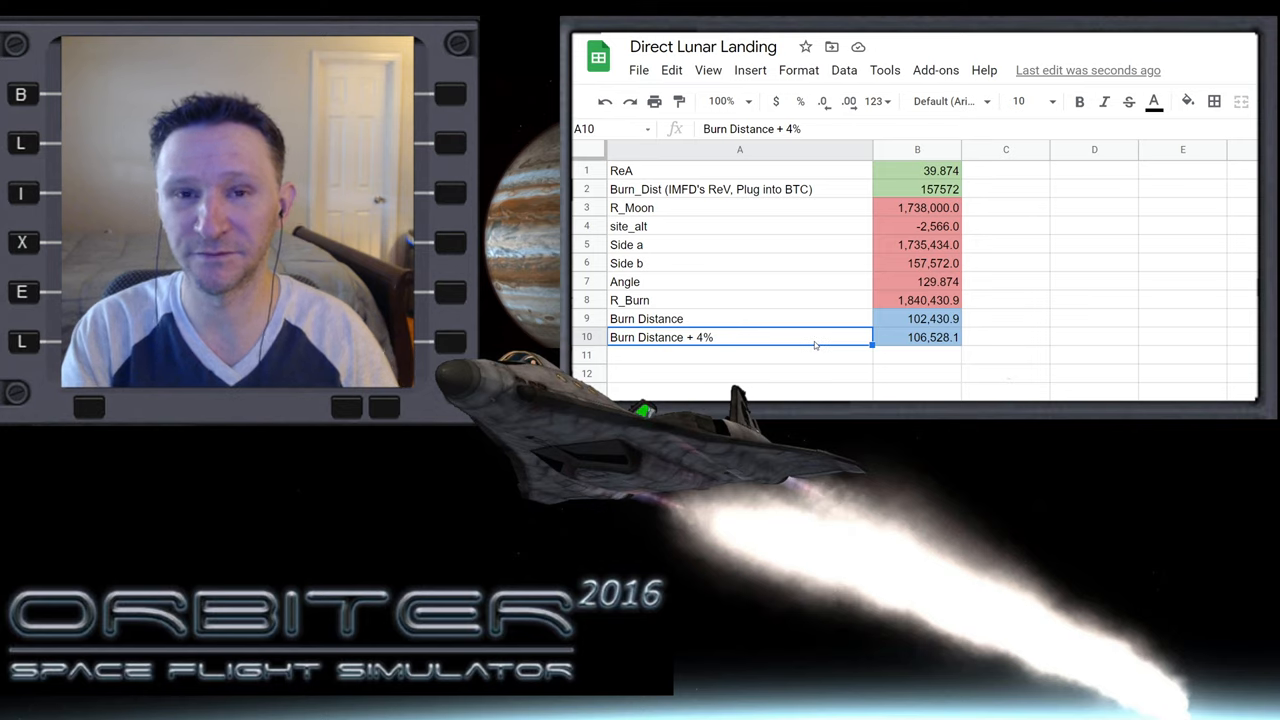
{"action": "mouse_move", "coordinate": [767, 354]}
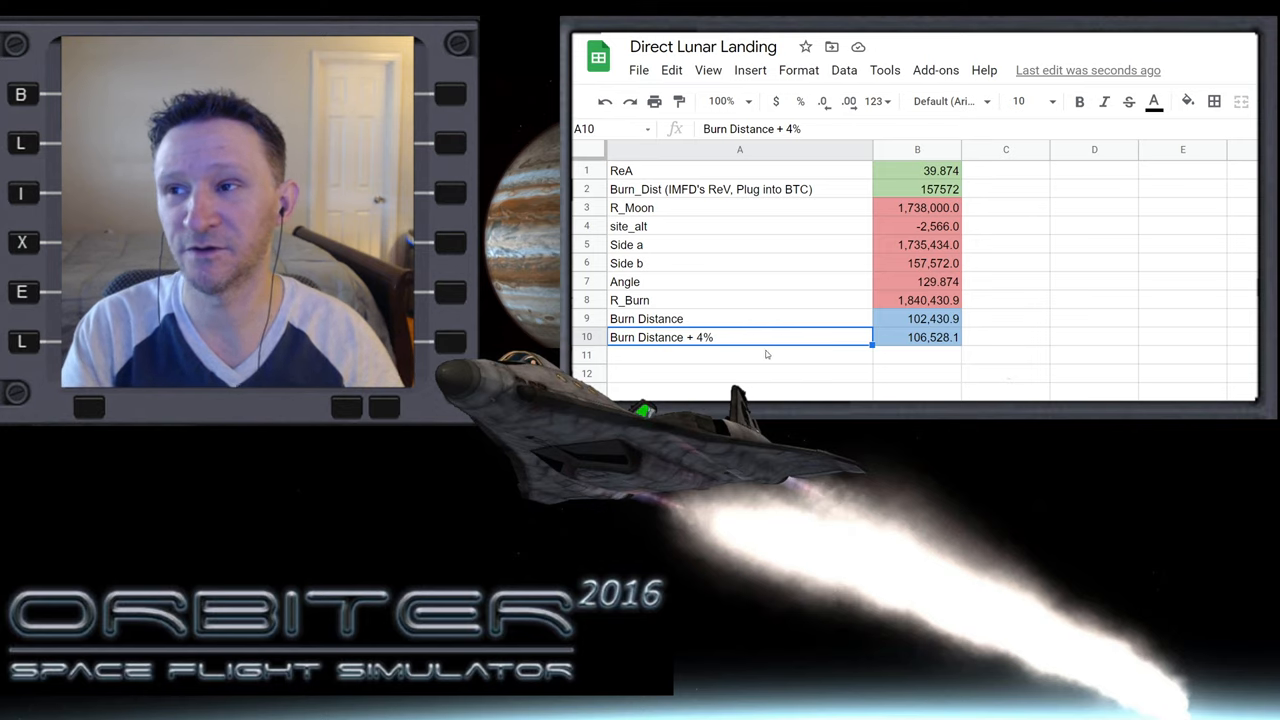
{"action": "left_click", "coordinate": [917, 337]}
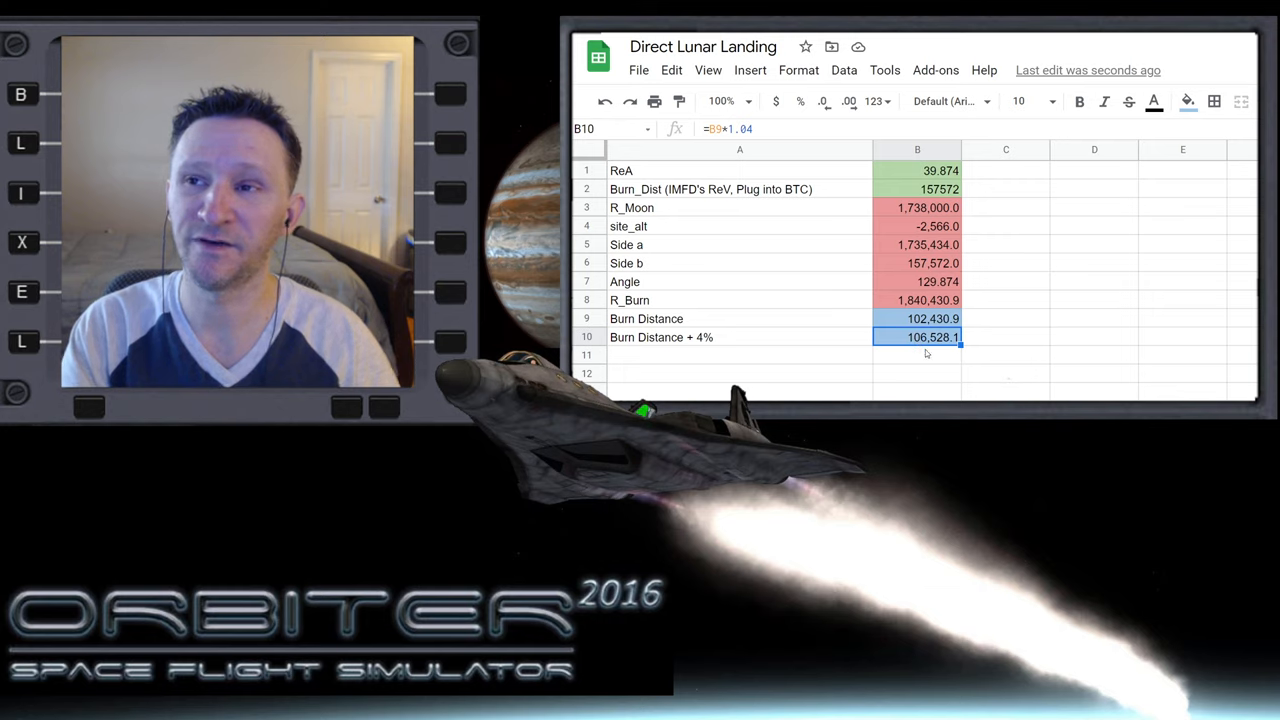
{"action": "mouse_move", "coordinate": [922, 347]}
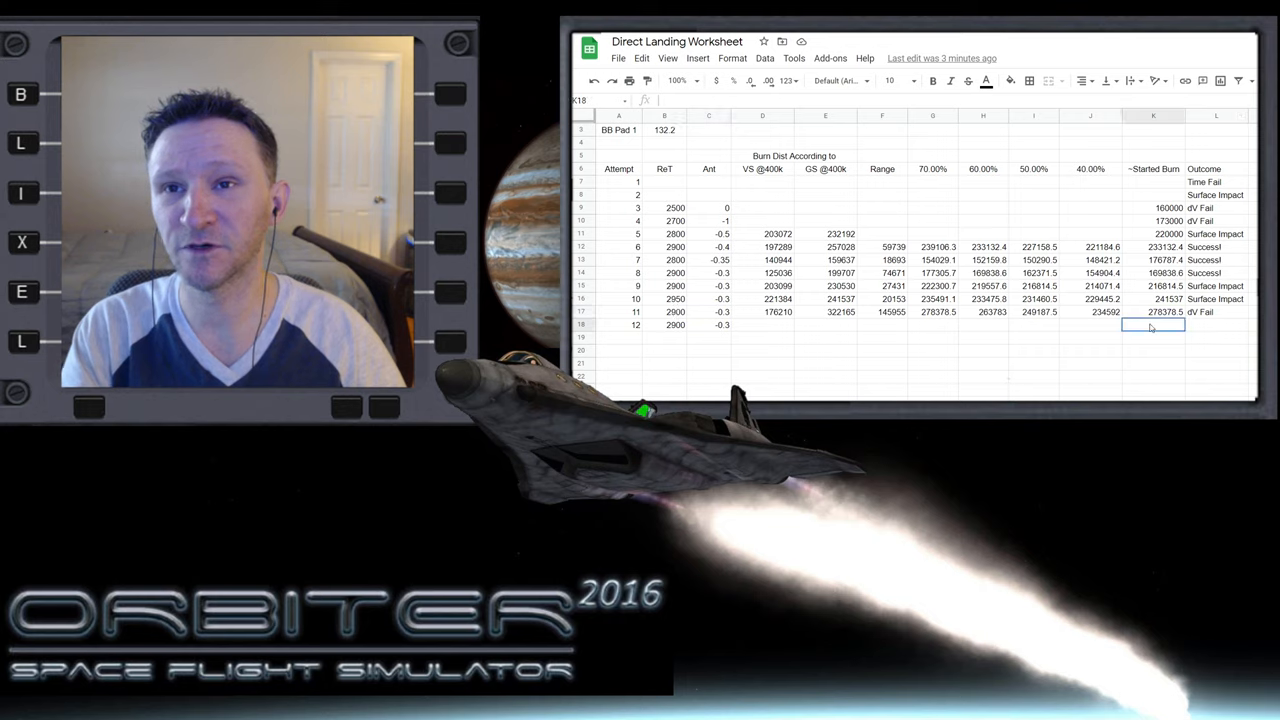
- Enter 107000 in K18 as attempt 12's started burn, comparing D18, D17 and K18
{"action": "type", "text": "107000"}
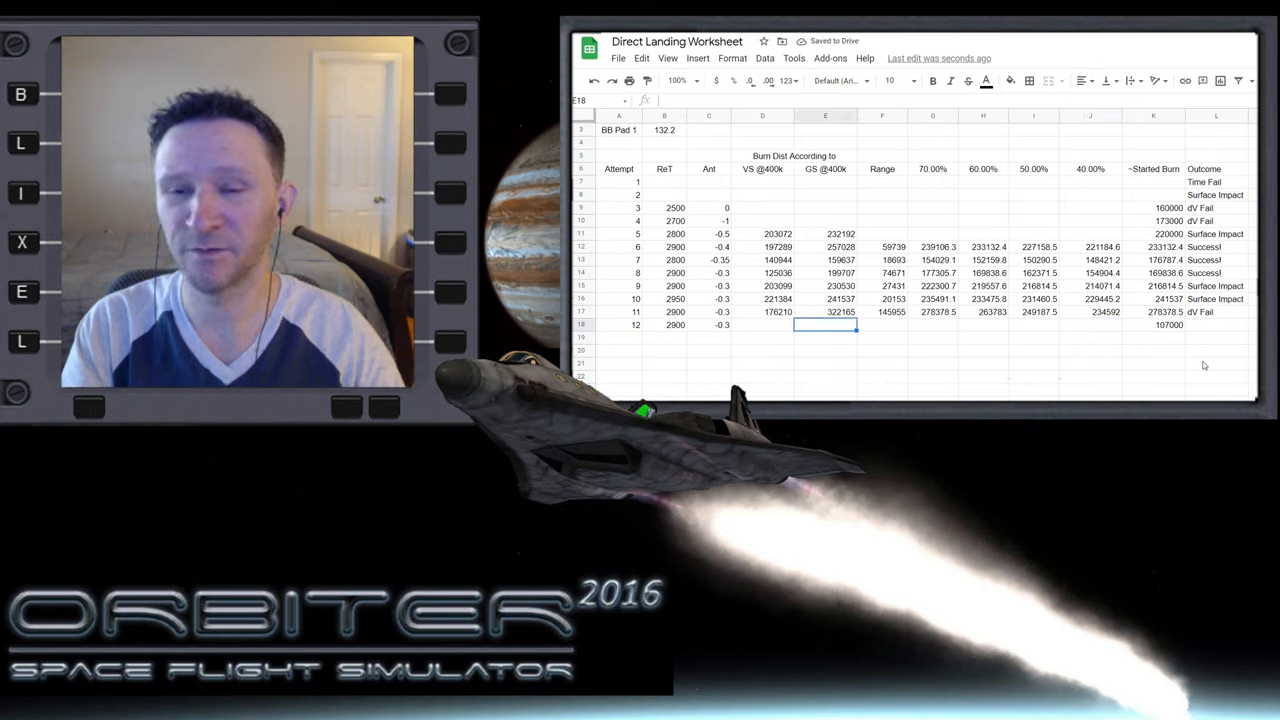
{"action": "left_click", "coordinate": [762, 325]}
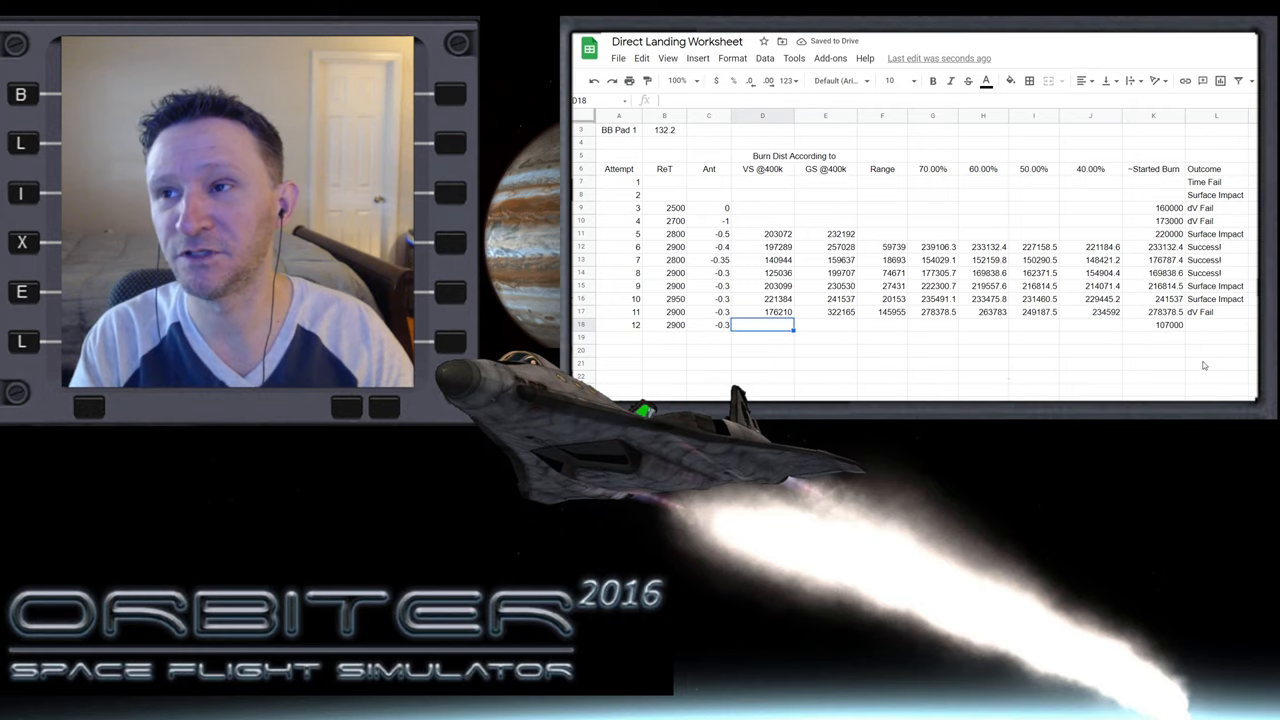
{"action": "left_click", "coordinate": [762, 311]}
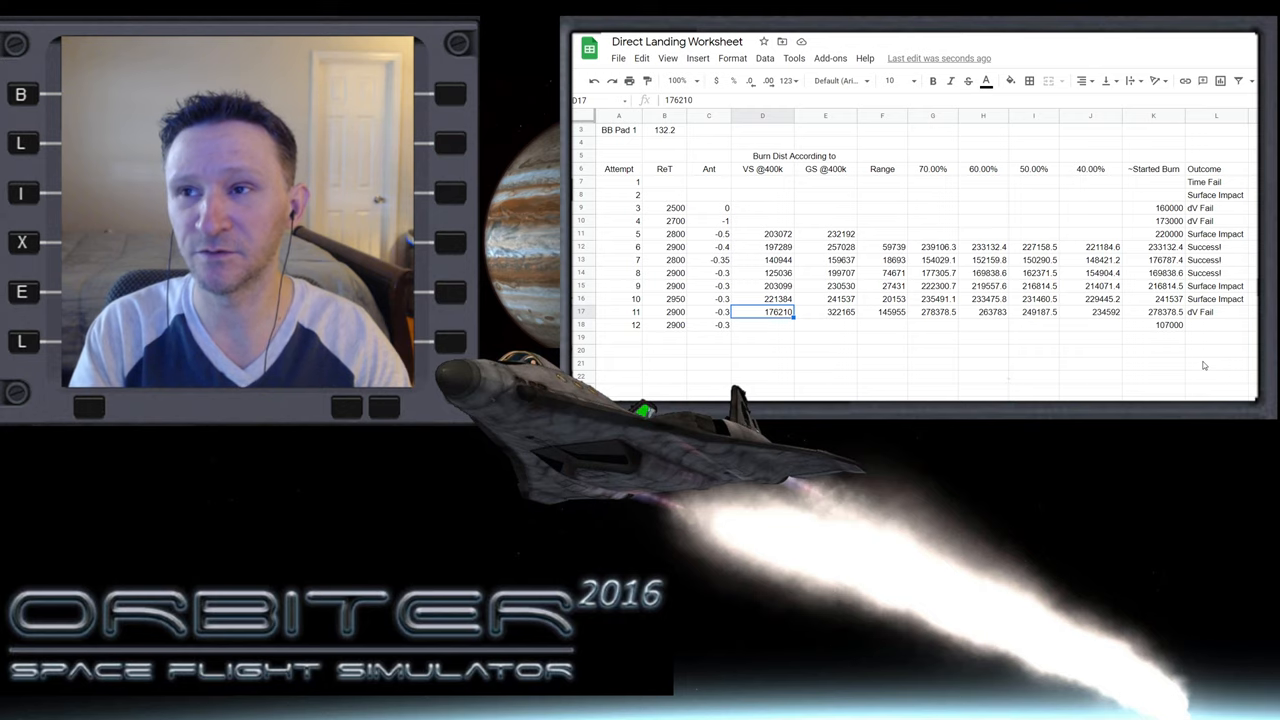
{"action": "mouse_move", "coordinate": [967, 302]}
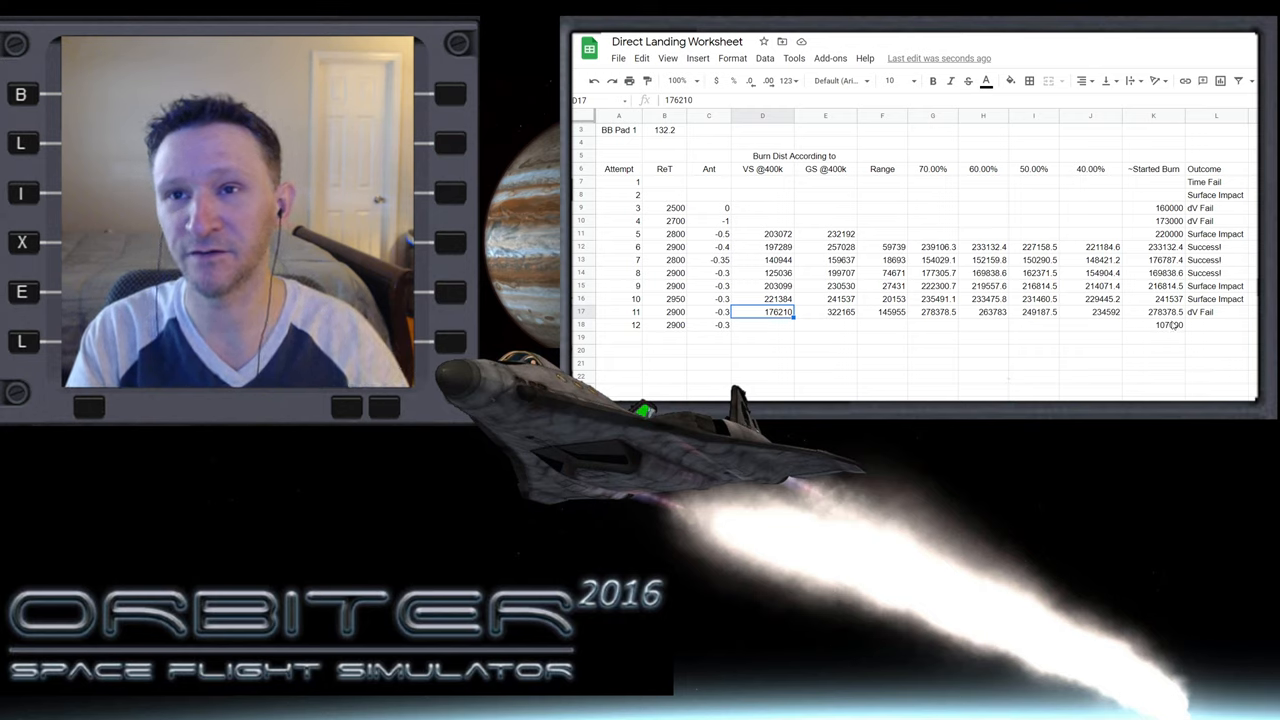
{"action": "left_click", "coordinate": [1153, 325]}
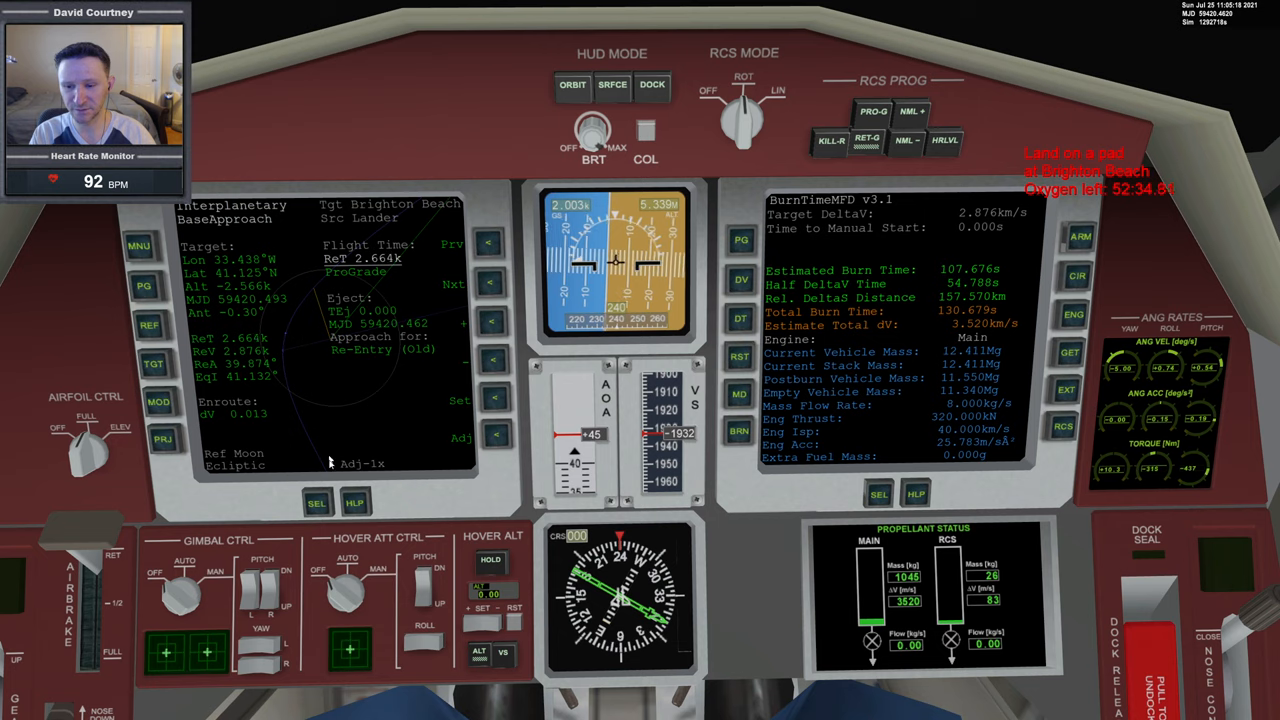
- Show the rear camera view on the left MFD and start typing a new target delta-V
{"action": "left_click", "coordinate": [317, 502]}
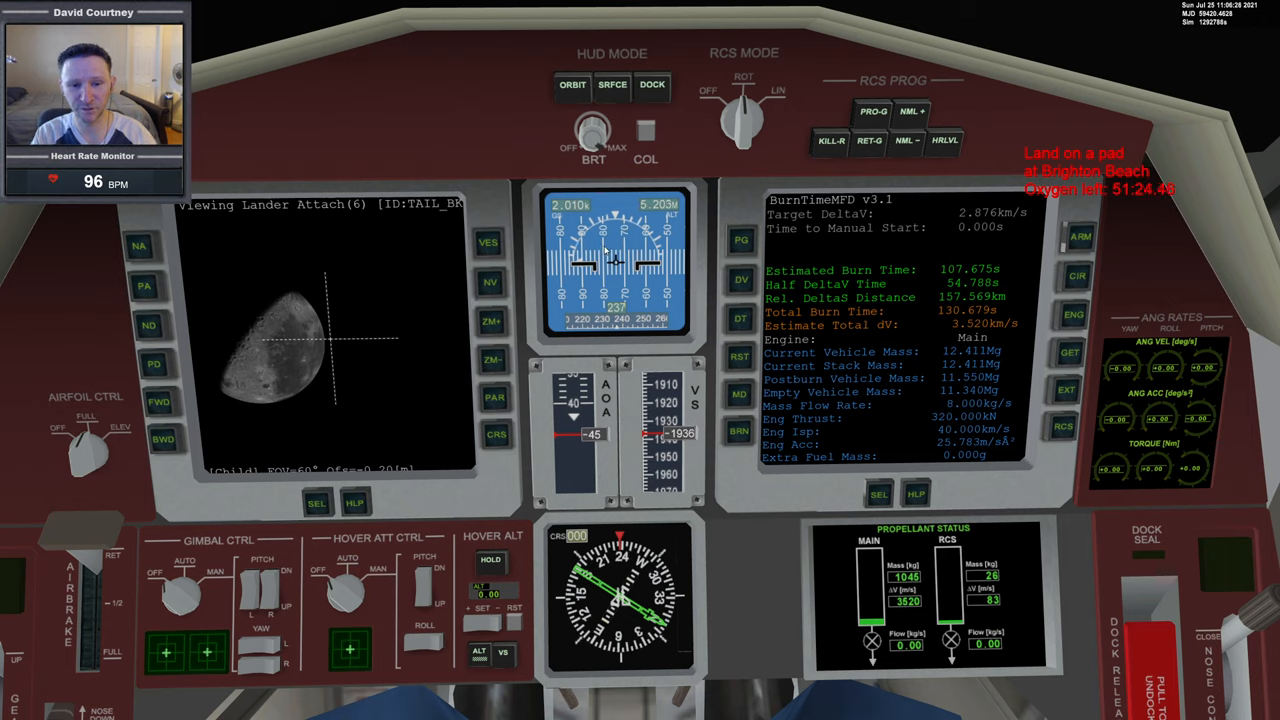
{"action": "mouse_move", "coordinate": [490, 343]}
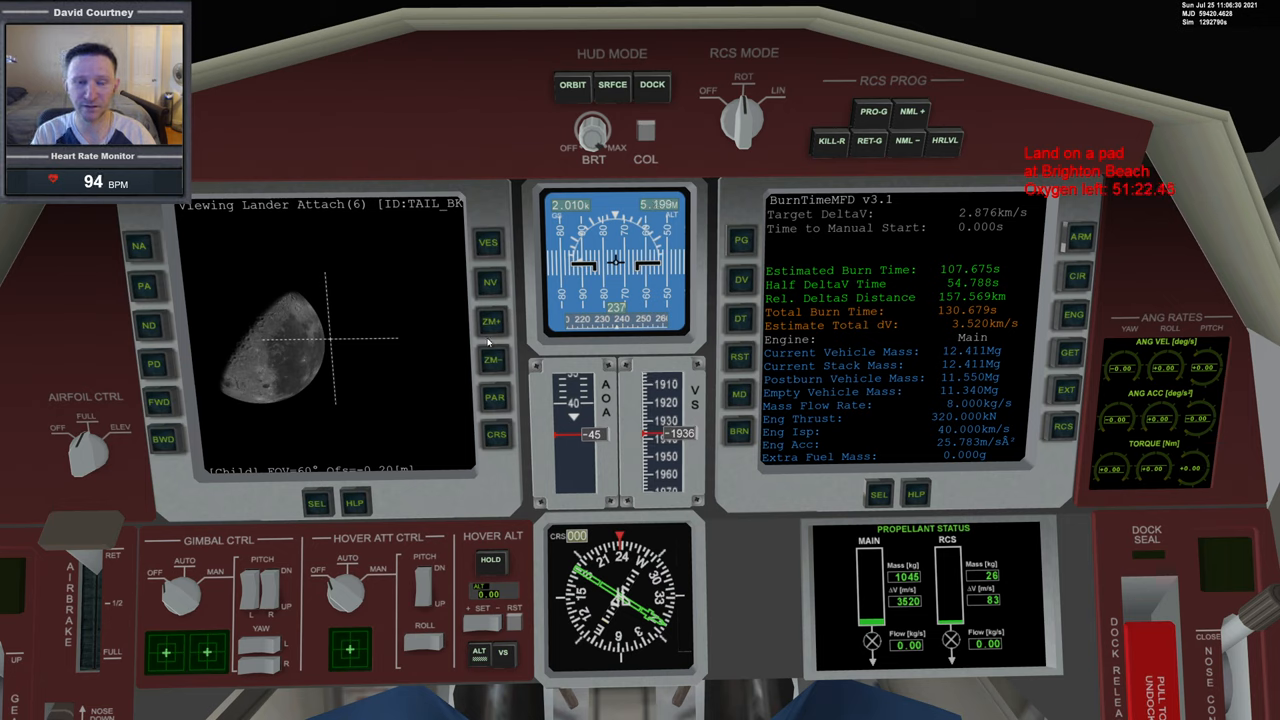
{"action": "mouse_move", "coordinate": [978, 401]}
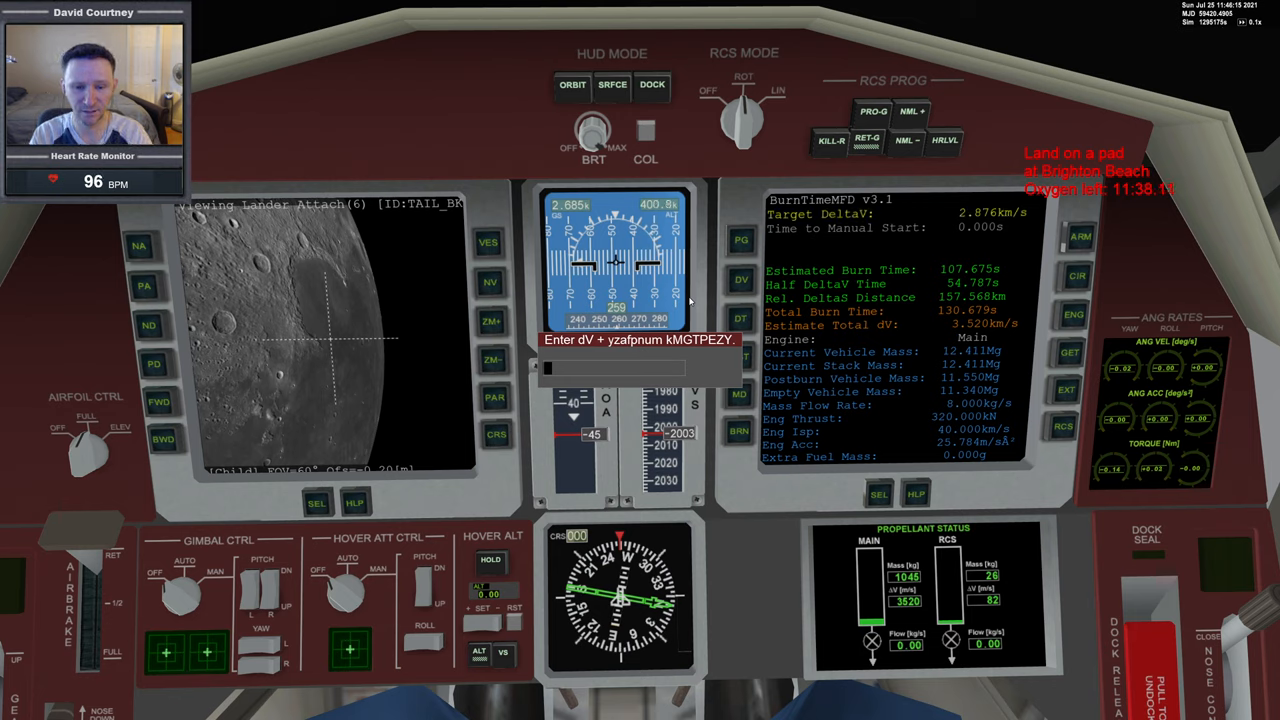
{"action": "type", "text": "20"}
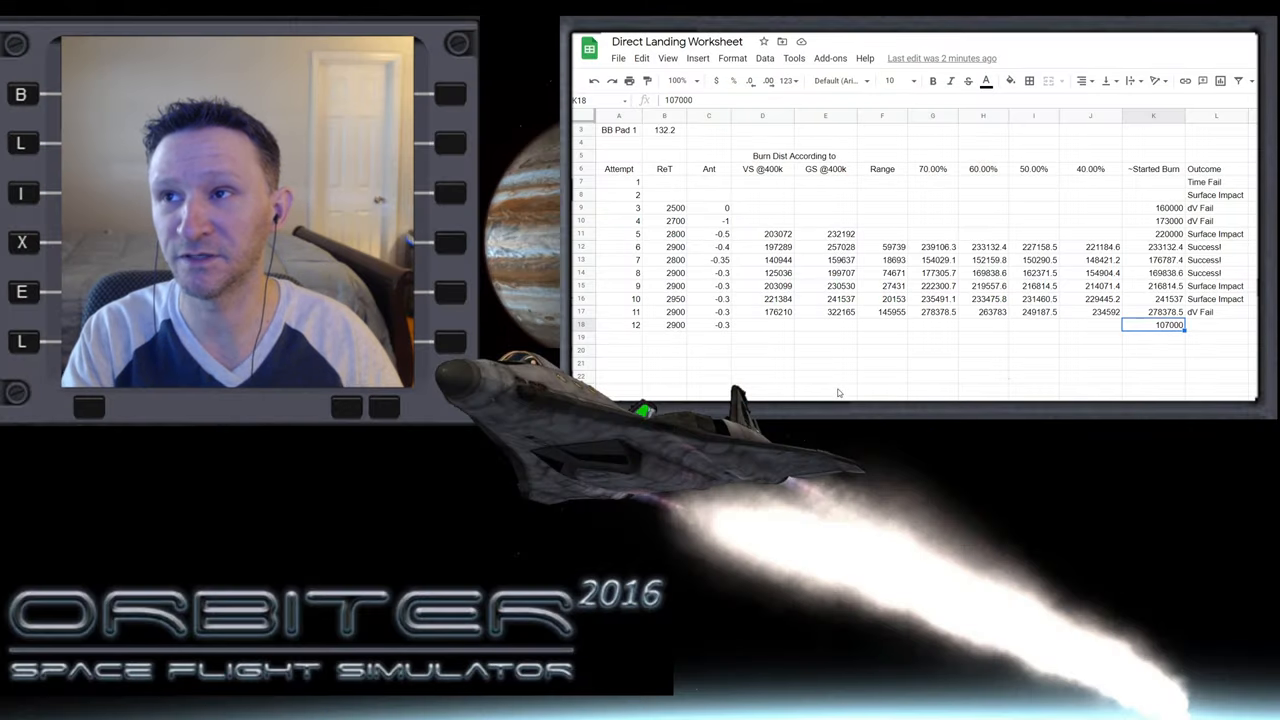
{"action": "left_click", "coordinate": [762, 325]}
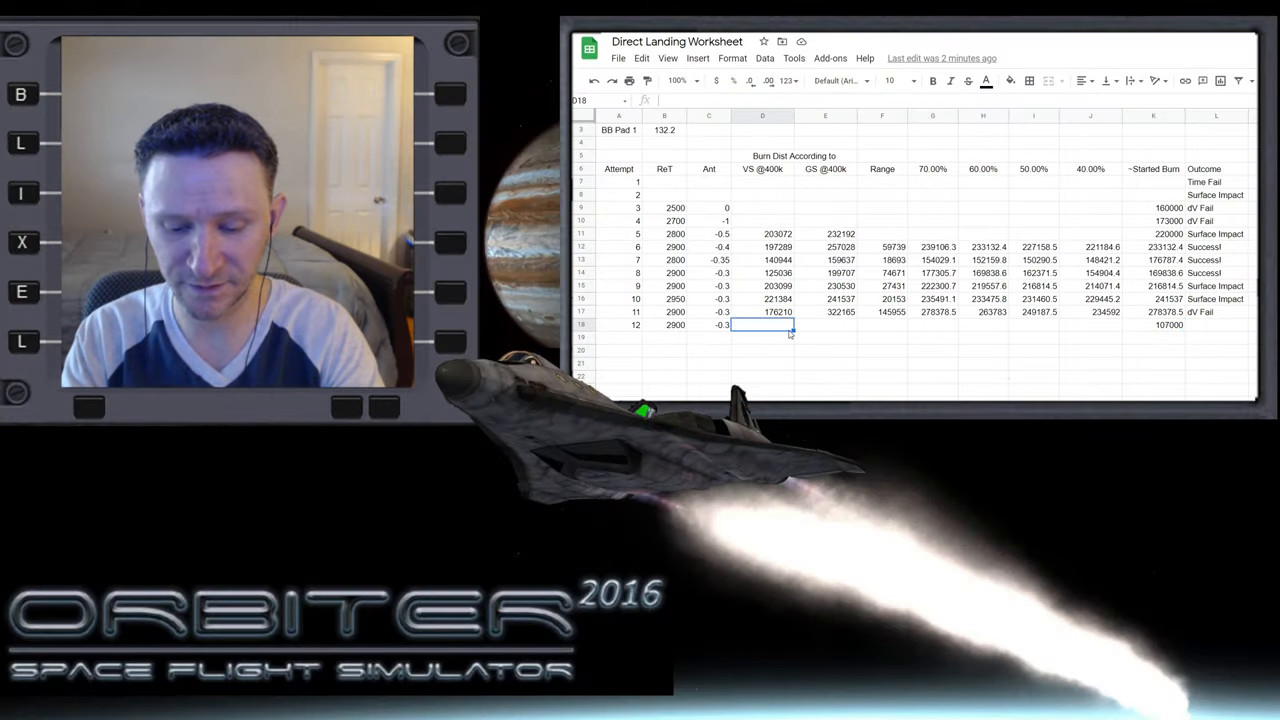
{"action": "type", "text": "76"}
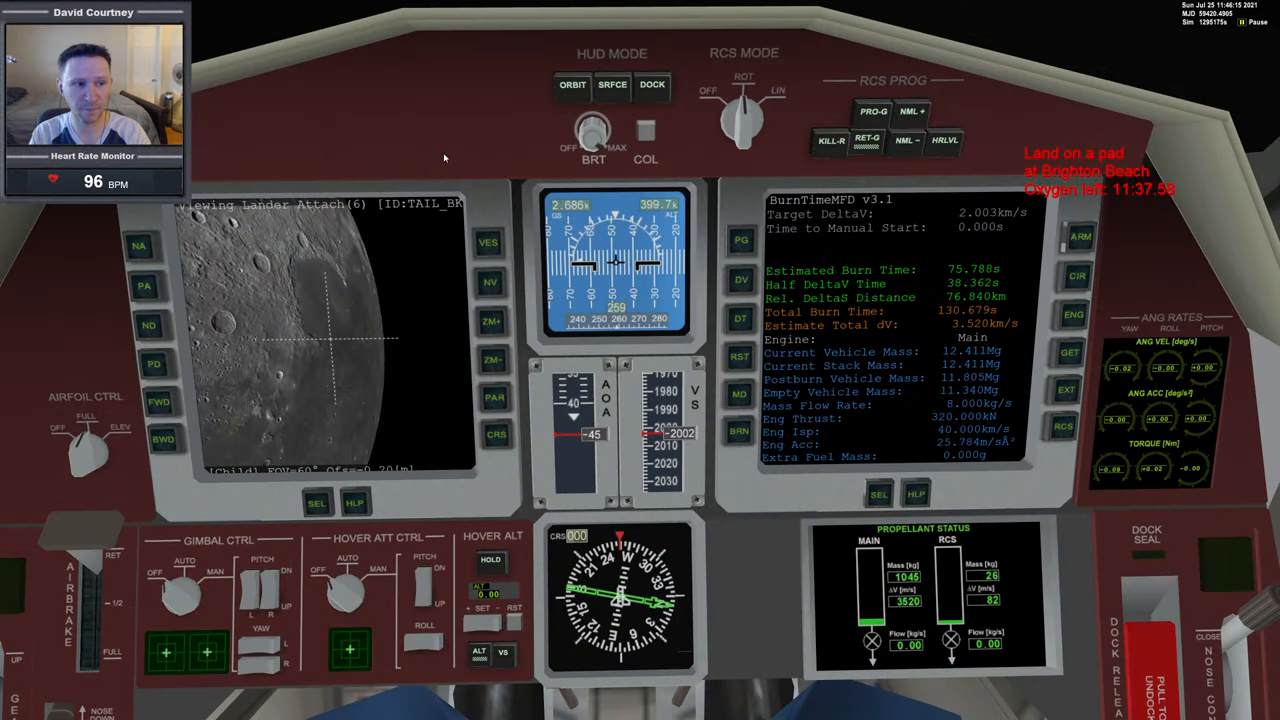
- Confirm the 2.003 km/s delta-V target in BurnTimeMFD, reading a 76.840 km burn distance
{"action": "left_click", "coordinate": [740, 279]}
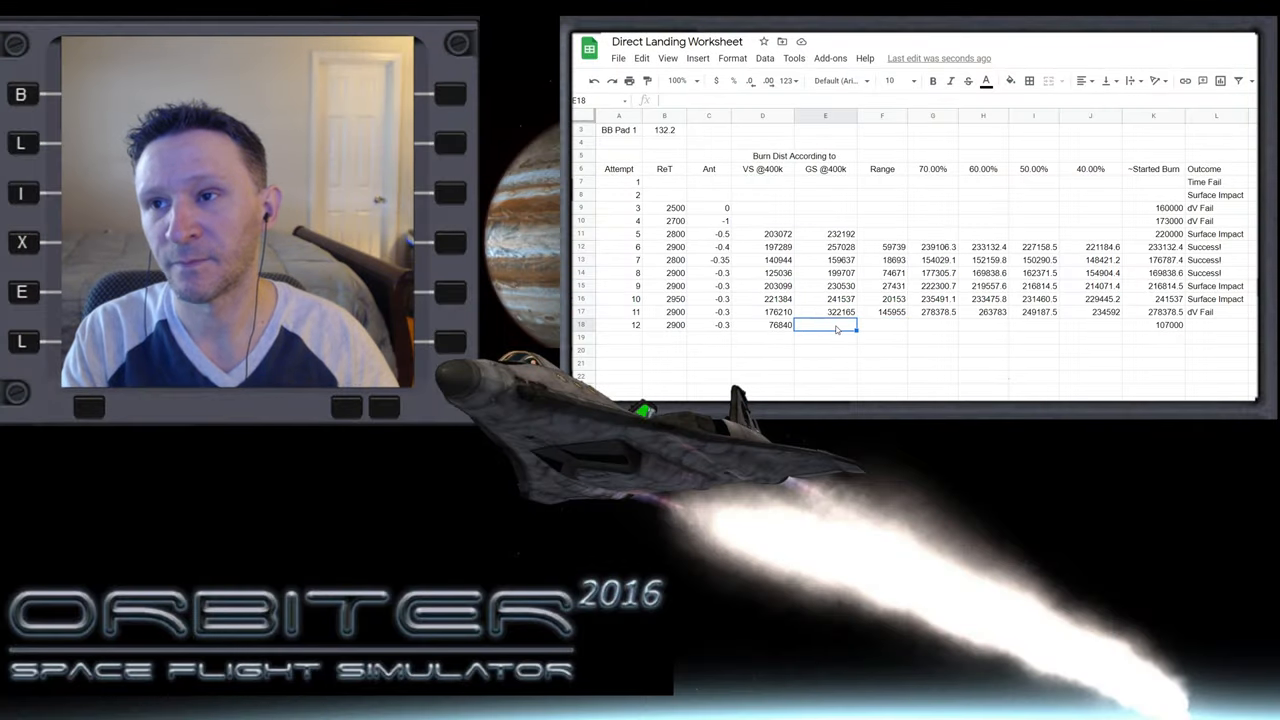
{"action": "type", "text": "137597"}
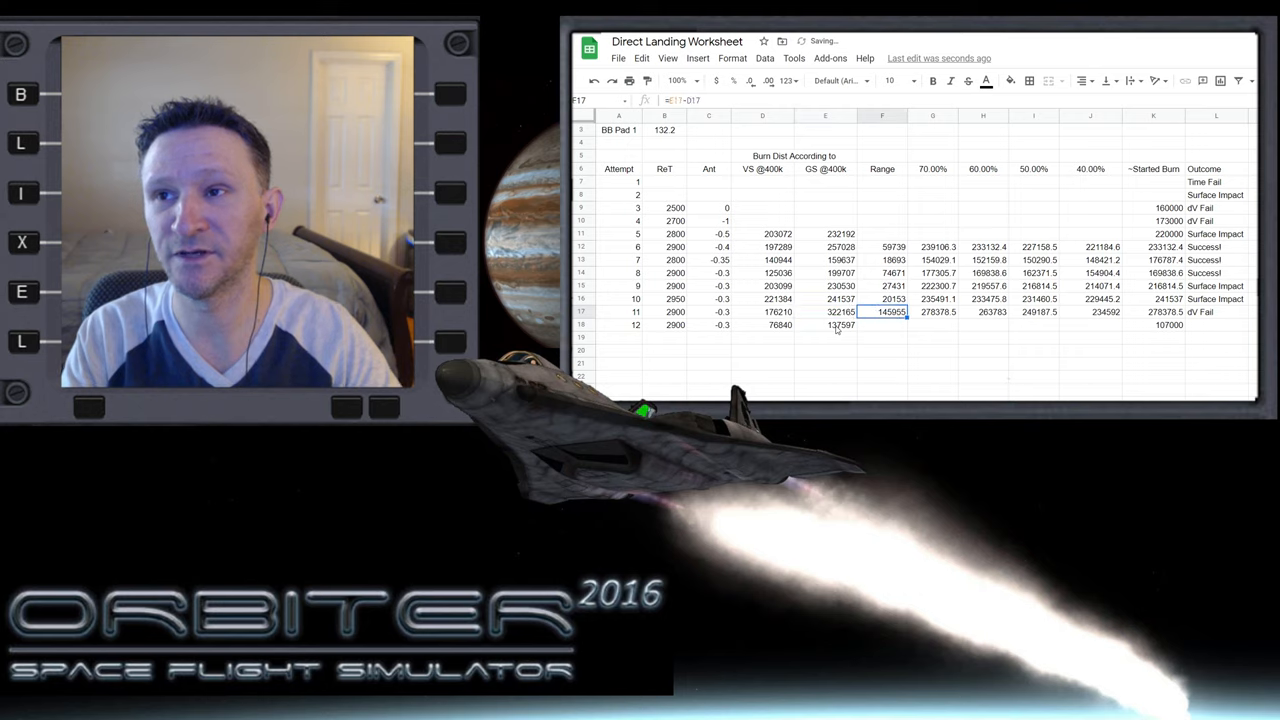
{"action": "left_click_drag", "start_coordinate": [888, 312], "coordinate": [1105, 312]}
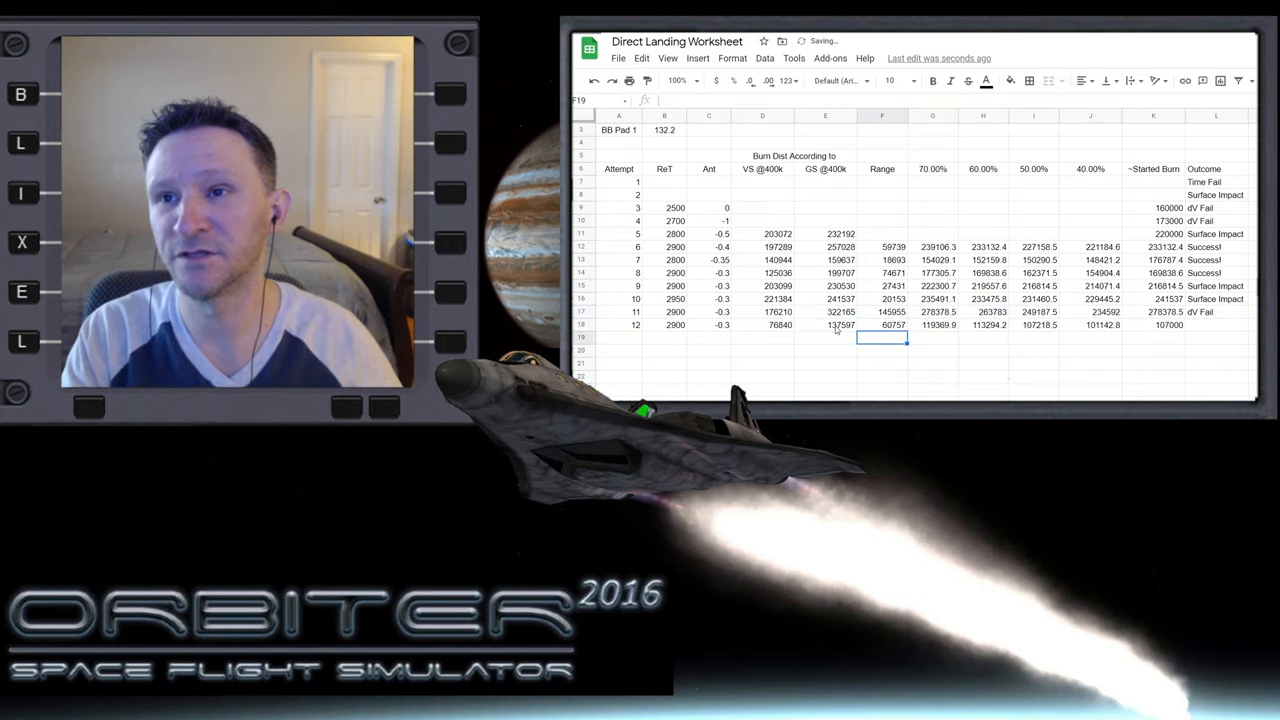
{"action": "left_click", "coordinate": [882, 325]}
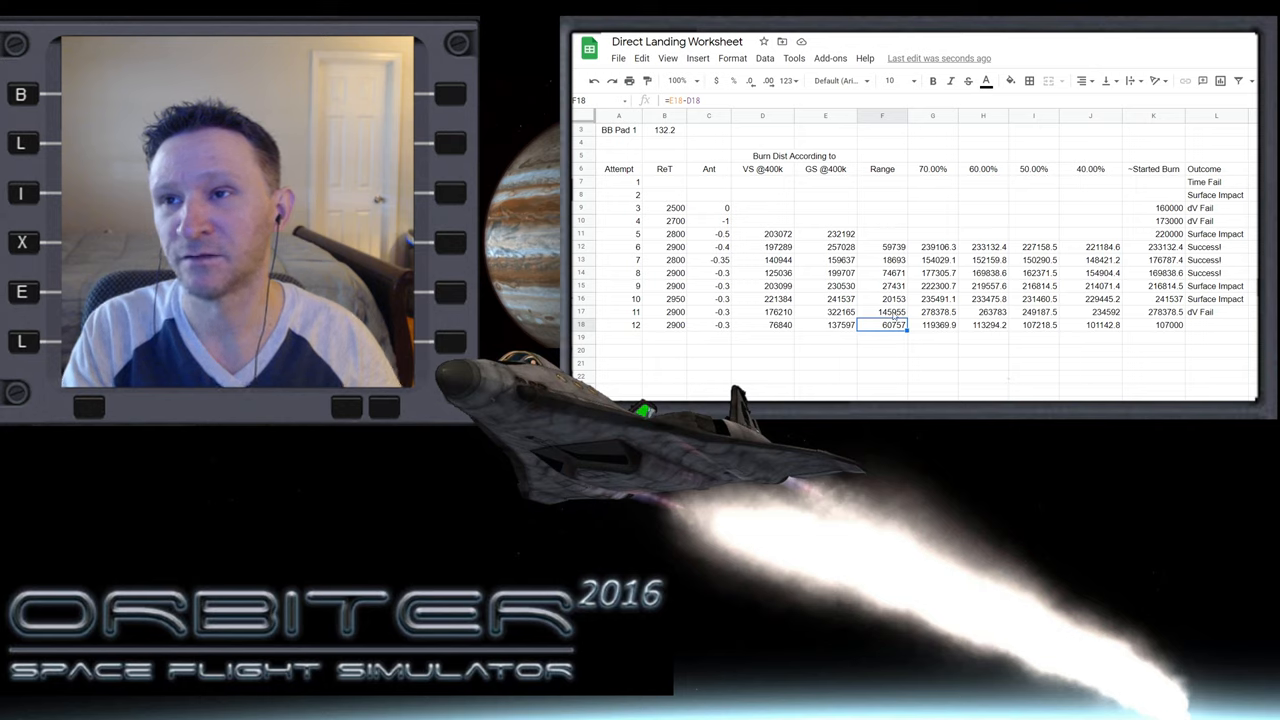
{"action": "left_click", "coordinate": [882, 299]}
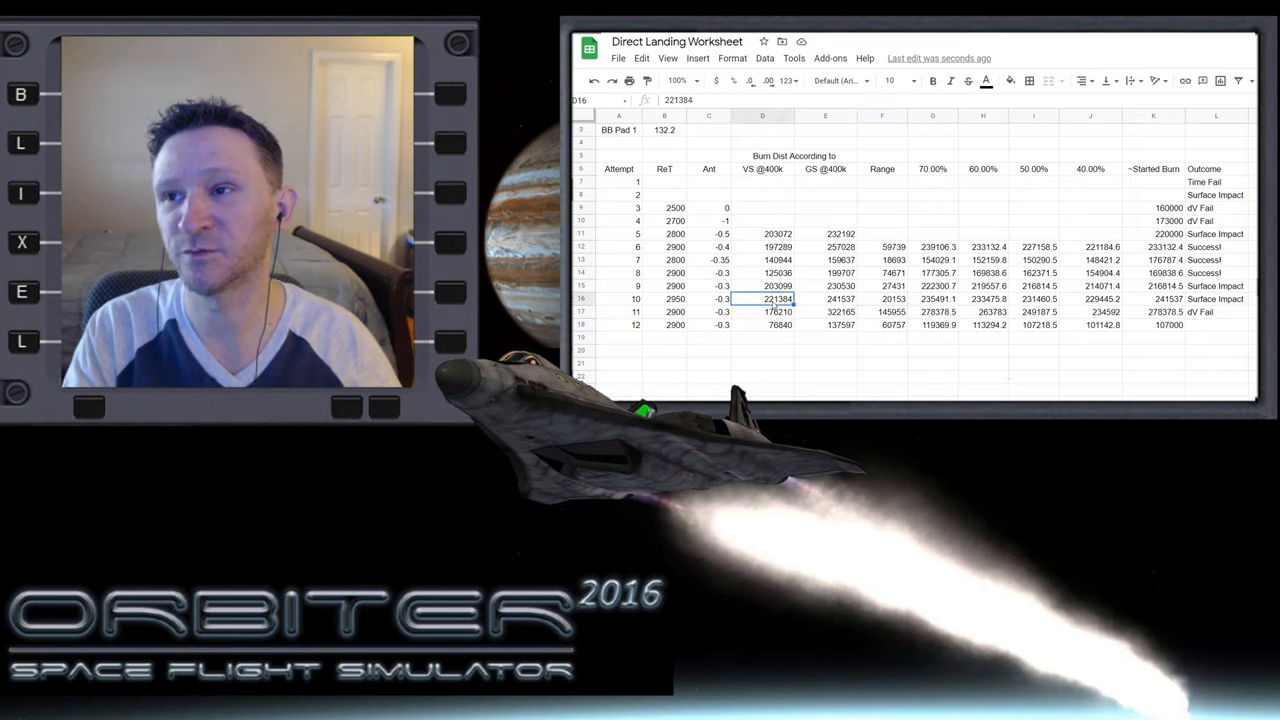
{"action": "left_click", "coordinate": [825, 298]}
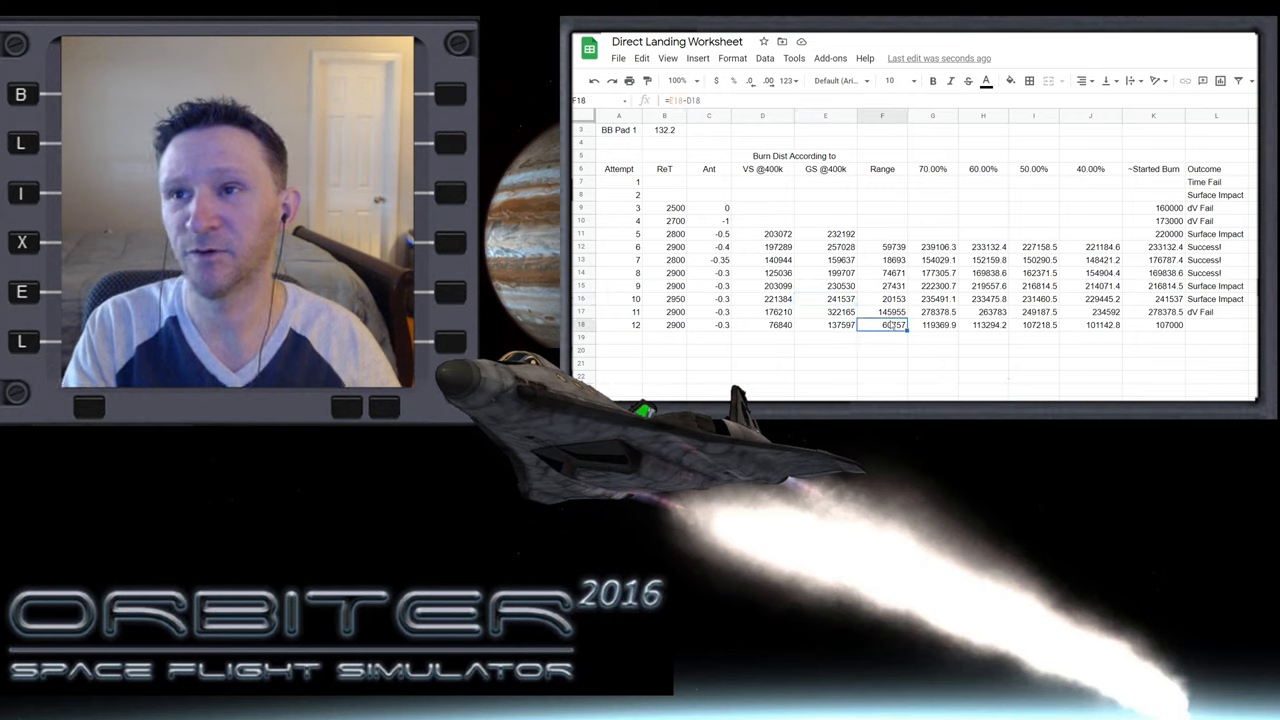
{"action": "left_click", "coordinate": [988, 325]}
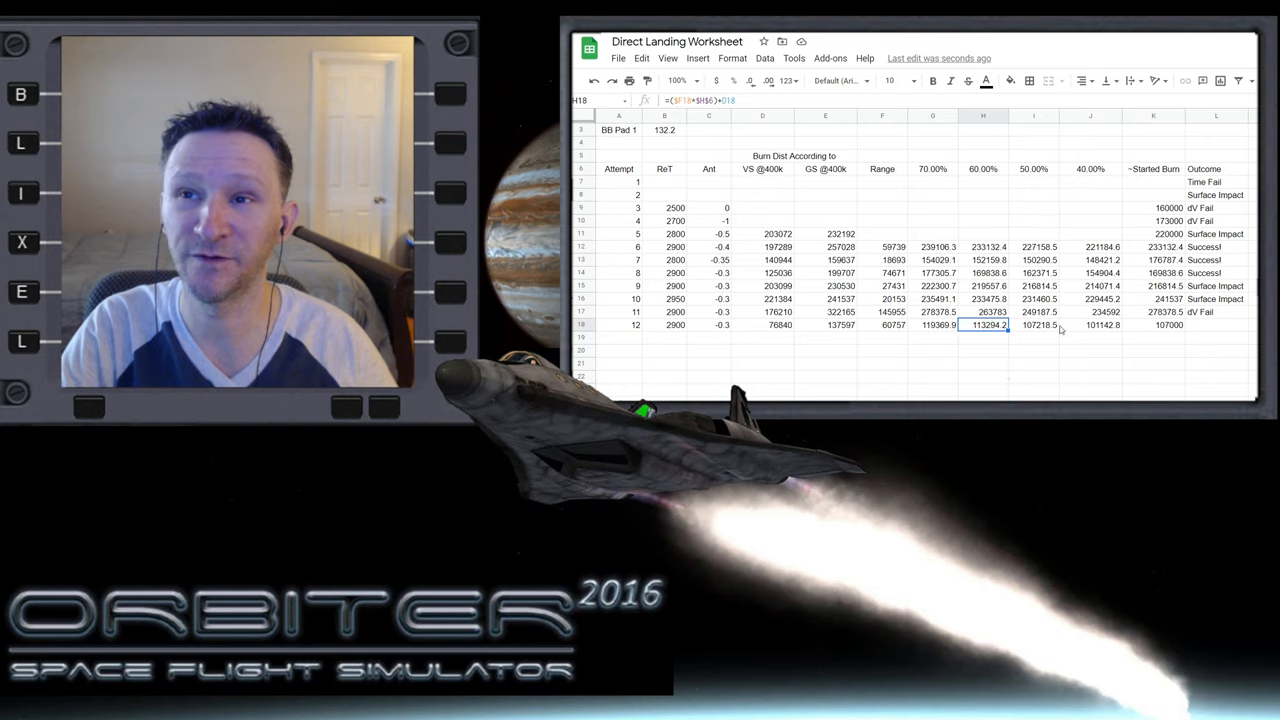
{"action": "left_click", "coordinate": [1153, 325]}
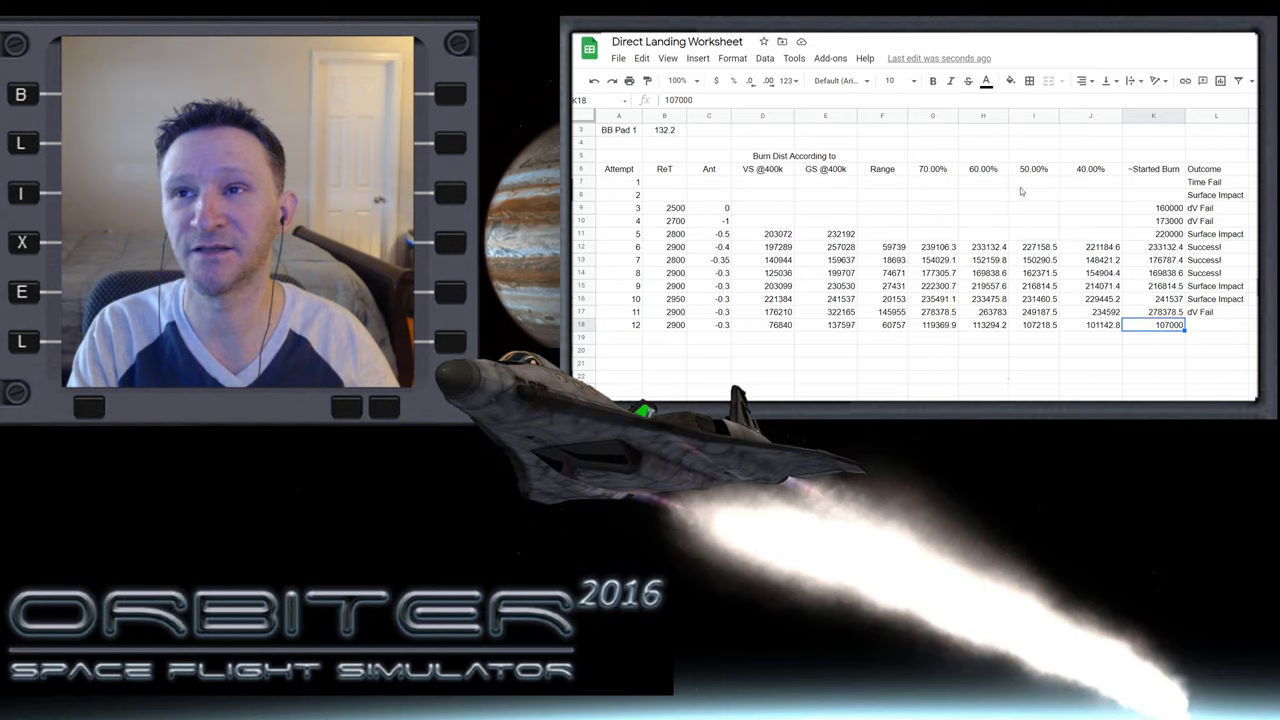
{"action": "mouse_move", "coordinate": [1035, 190]}
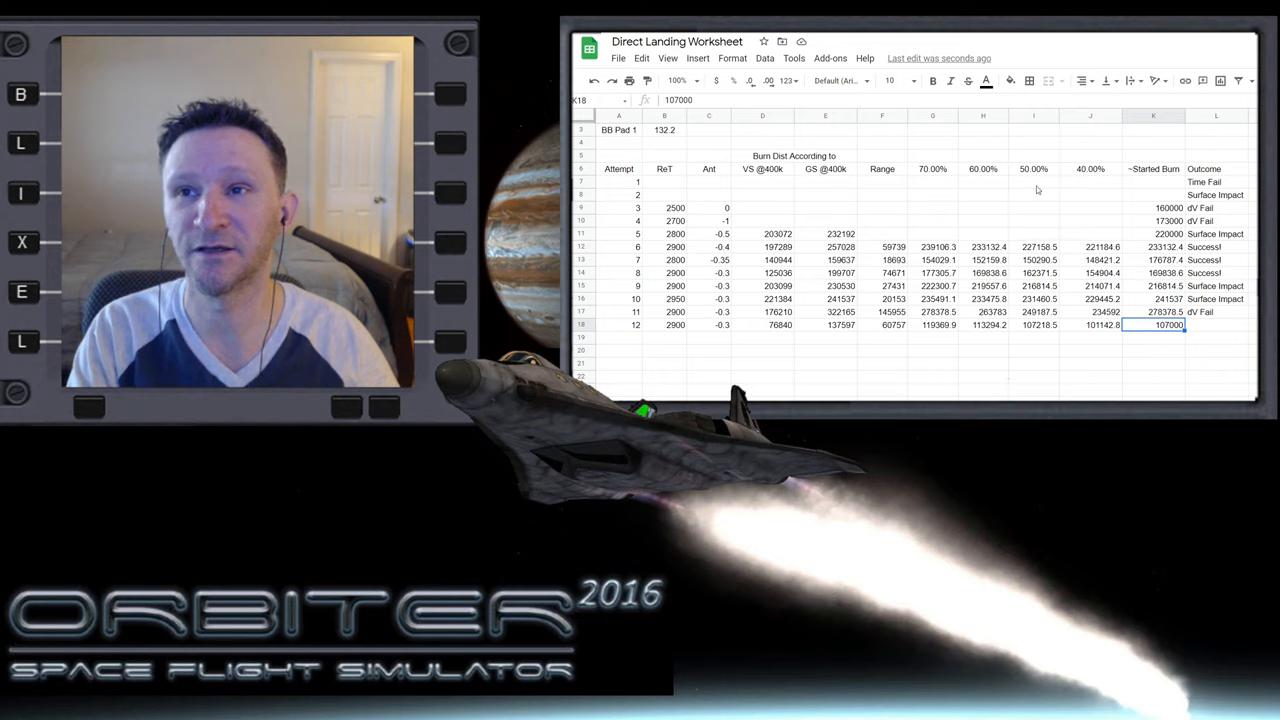
{"action": "left_click", "coordinate": [1033, 324]}
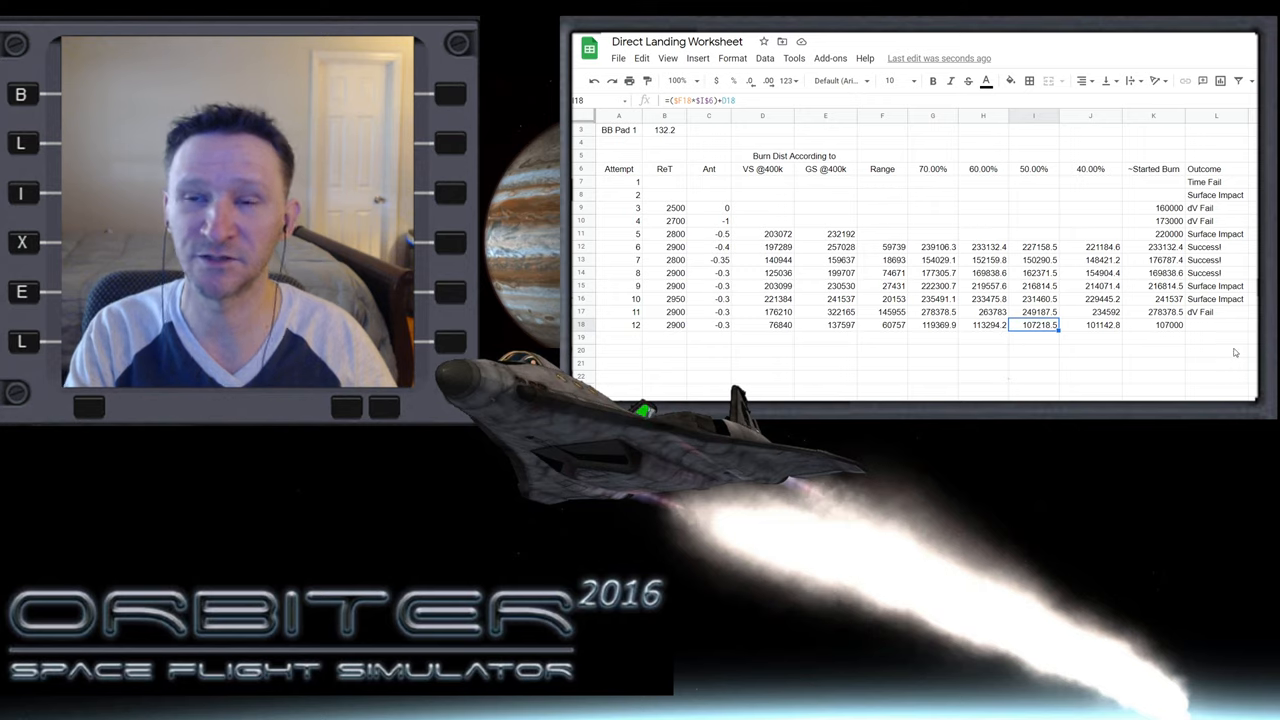
{"action": "mouse_move", "coordinate": [1099, 337]}
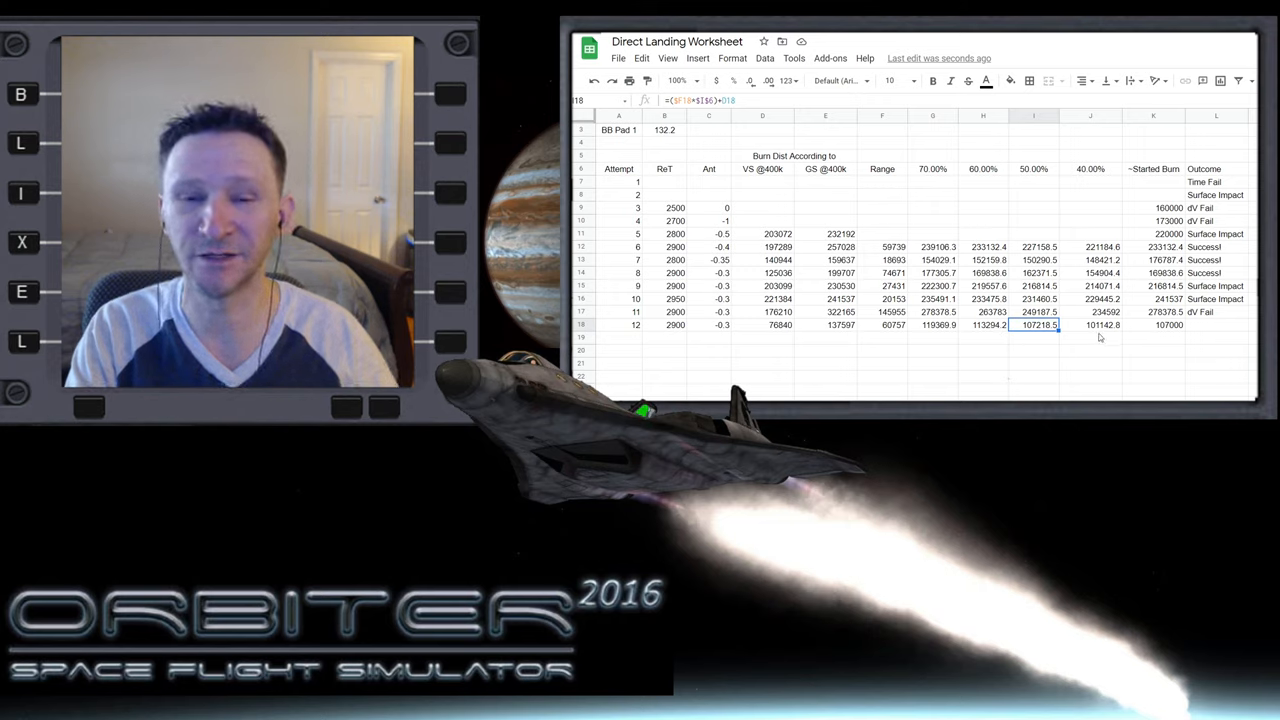
{"action": "mouse_move", "coordinate": [1037, 352]}
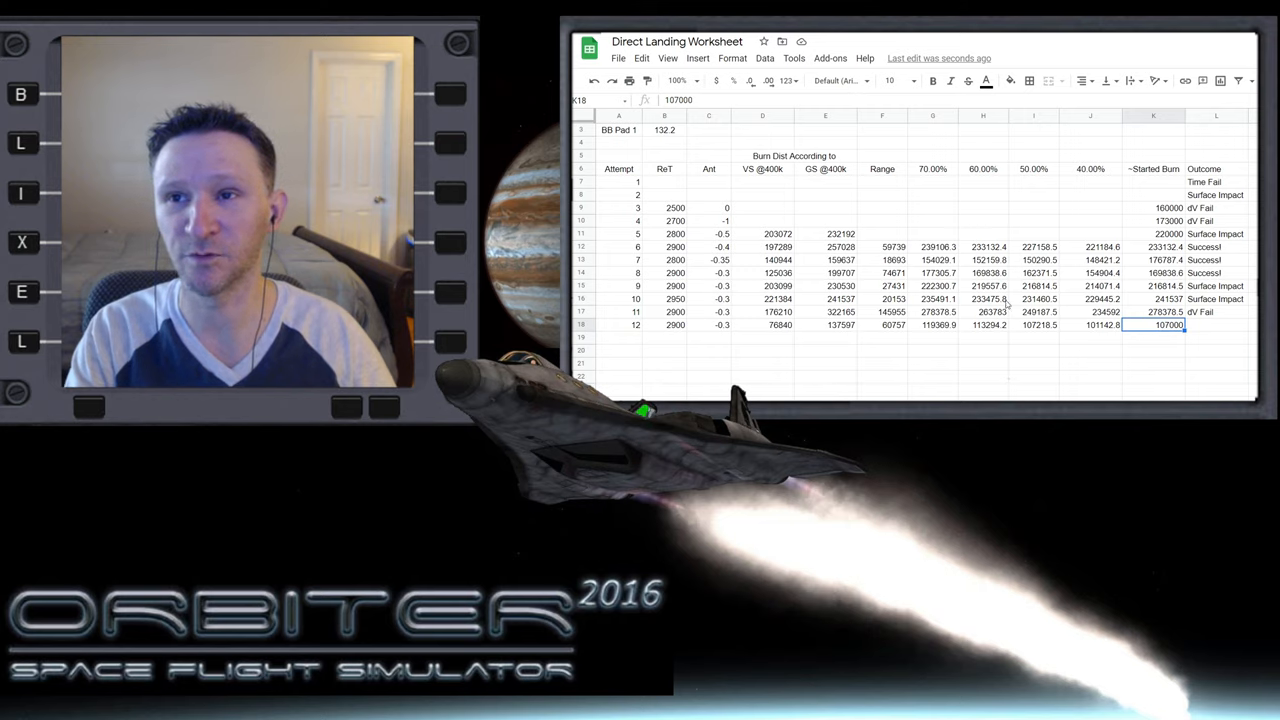
{"action": "mouse_move", "coordinate": [1087, 339]}
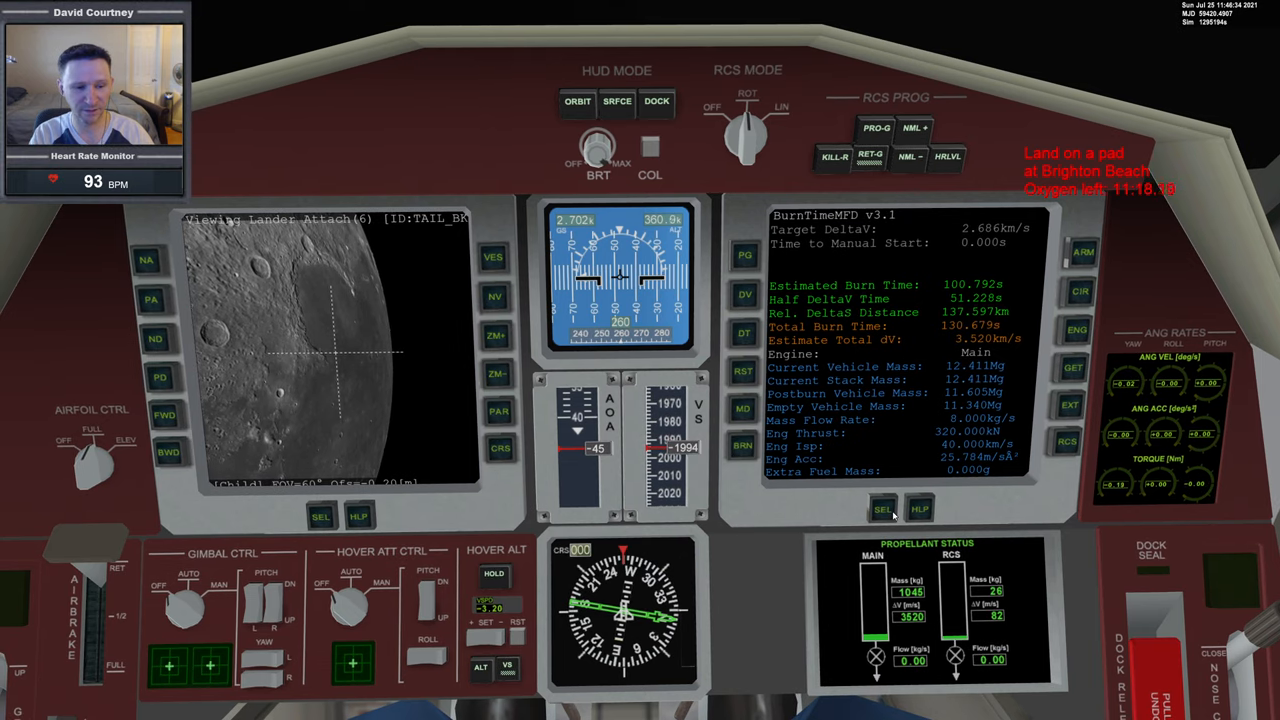
- Return to the Orbiter lander cockpit showing the BurnTimeMFD burn-time readout
{"action": "left_click", "coordinate": [882, 510]}
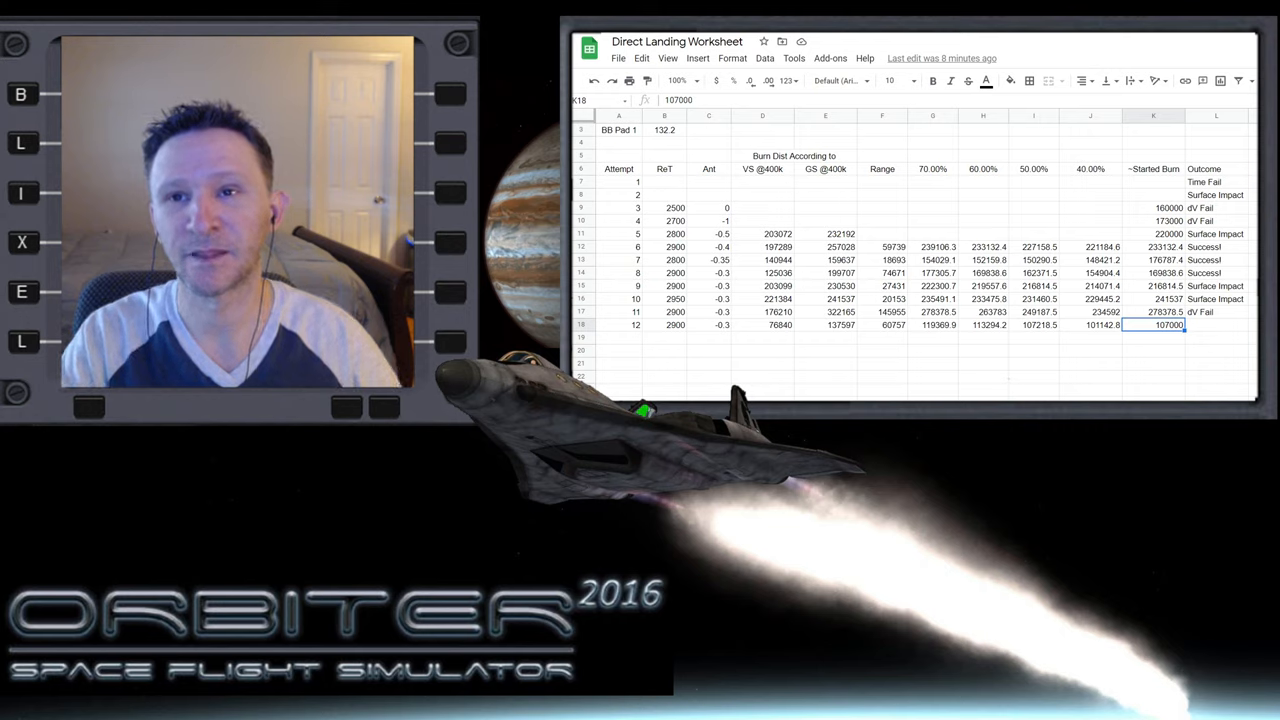
- Enter 'Success!' in Outcome cell L18 for attempt 12 in the Direct Landing Worksheet
{"action": "left_click", "coordinate": [1216, 311]}
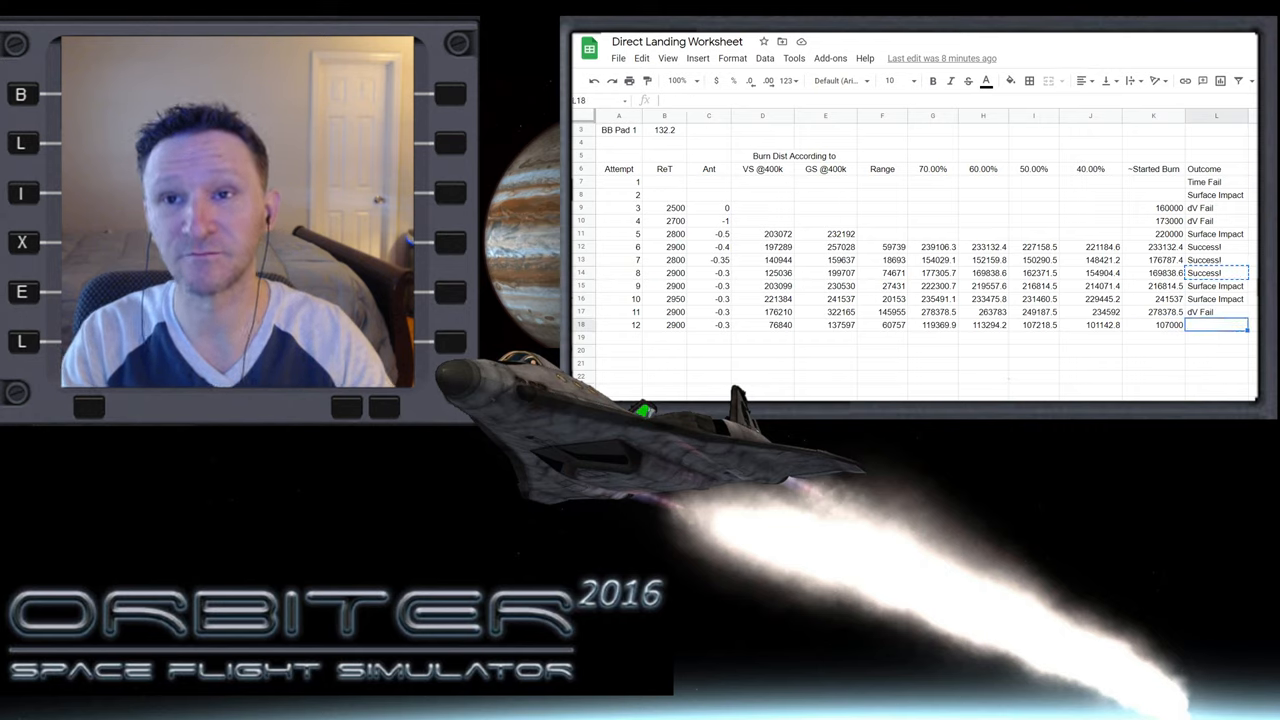
{"action": "type", "text": "Success!"}
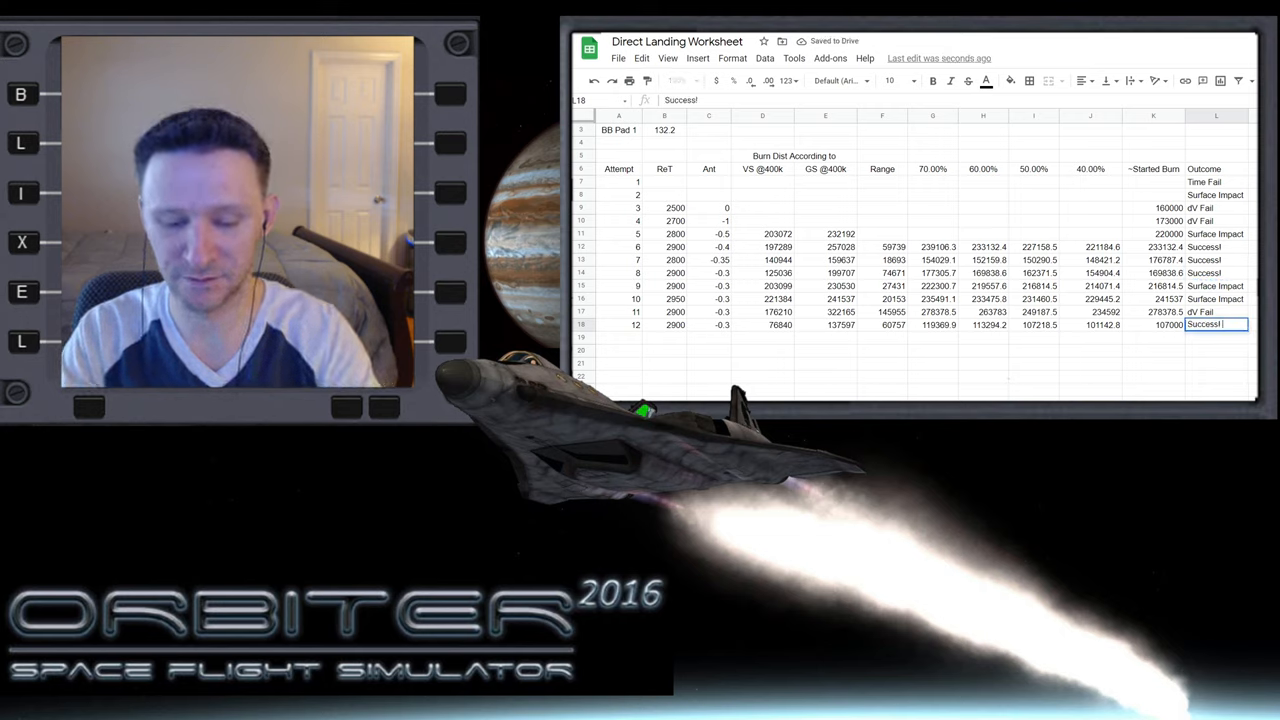
{"action": "key", "text": "enter"}
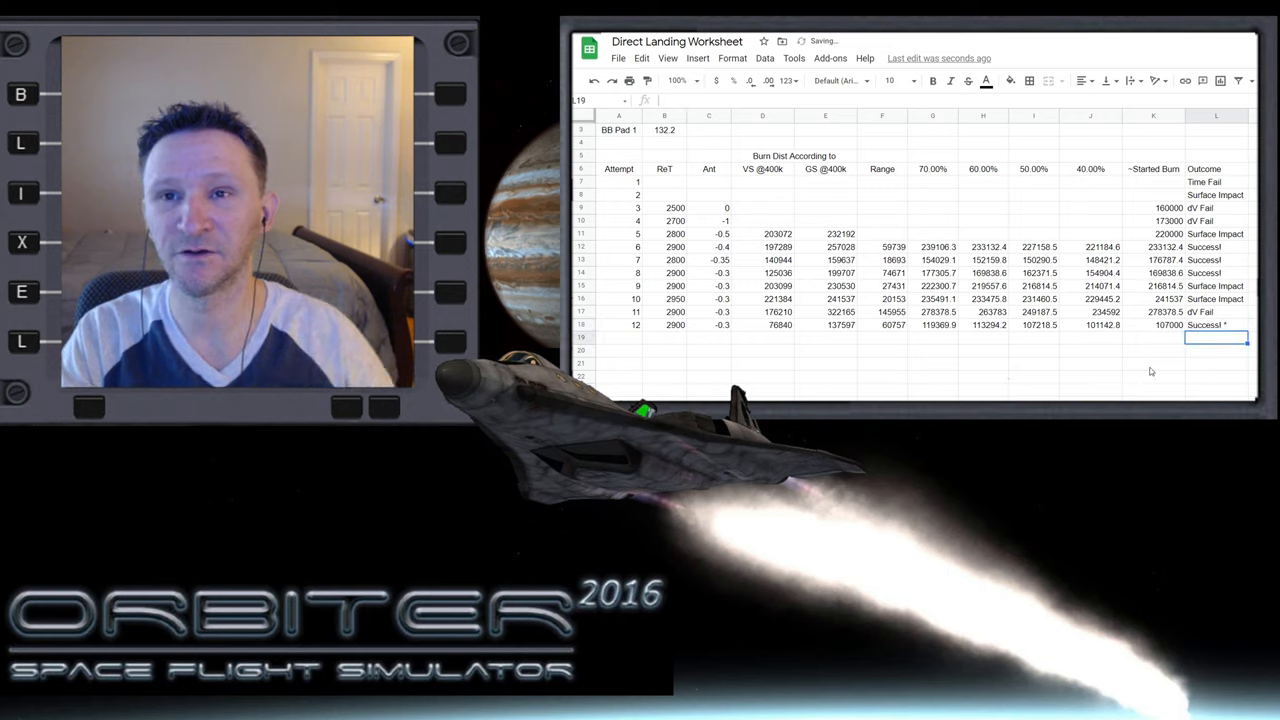
{"action": "left_click", "coordinate": [1215, 324]}
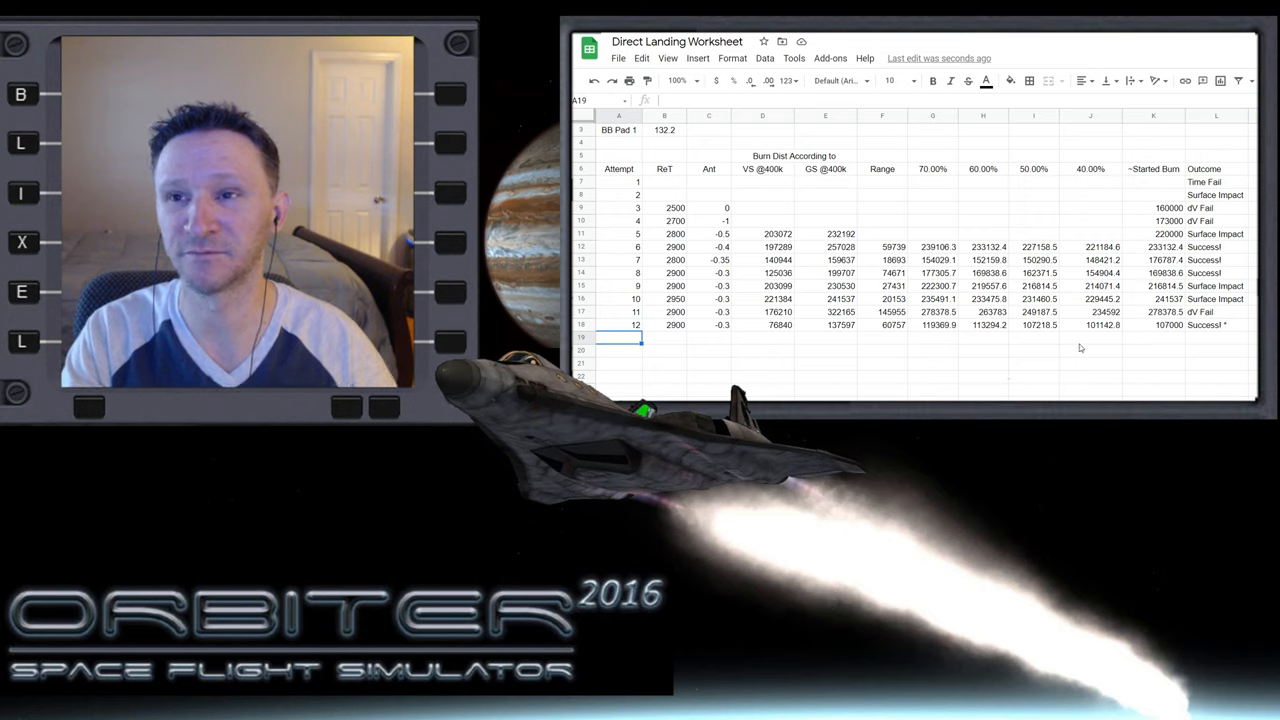
{"action": "left_click", "coordinate": [1090, 338]}
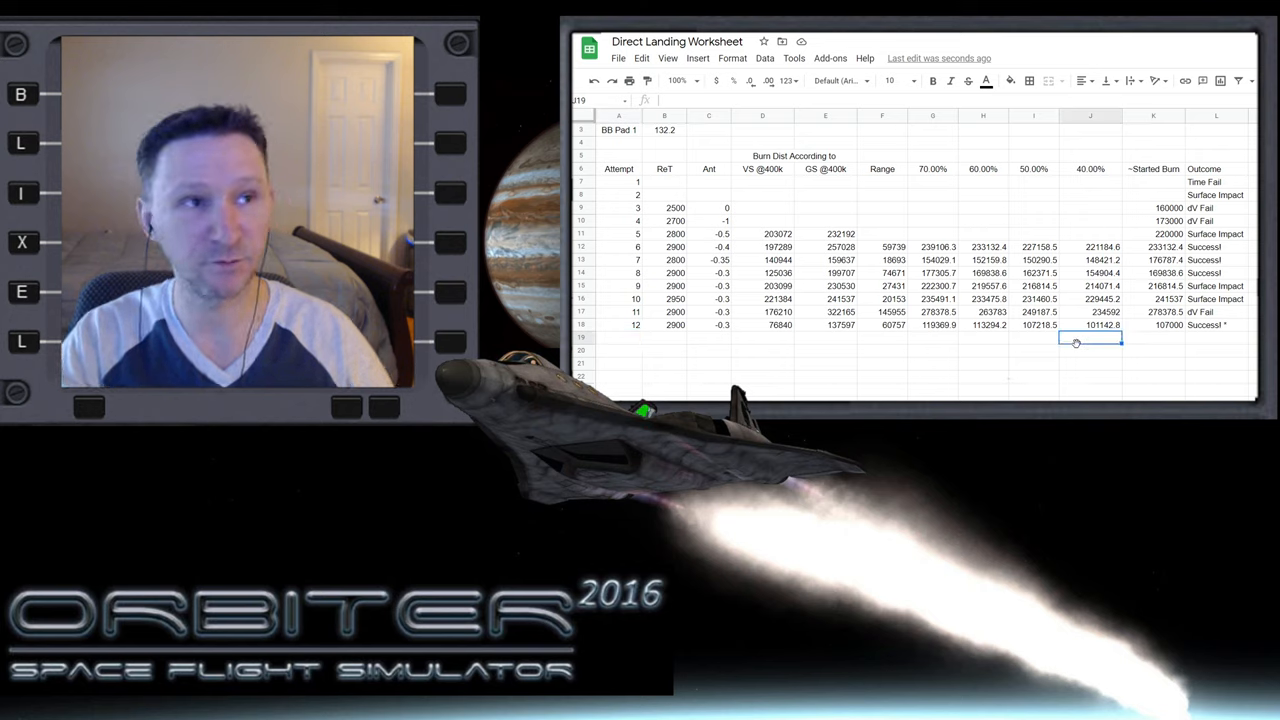